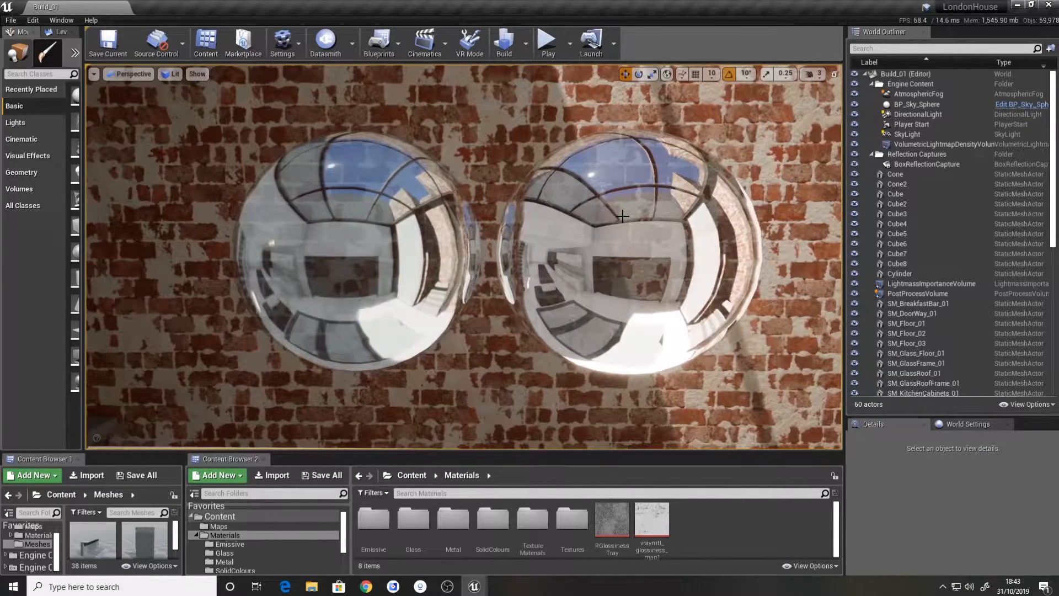
Preview the shader complexity view mode, return to Lit, and select the new M_Glass_VR material
{"action": "left_click", "coordinate": [173, 74]}
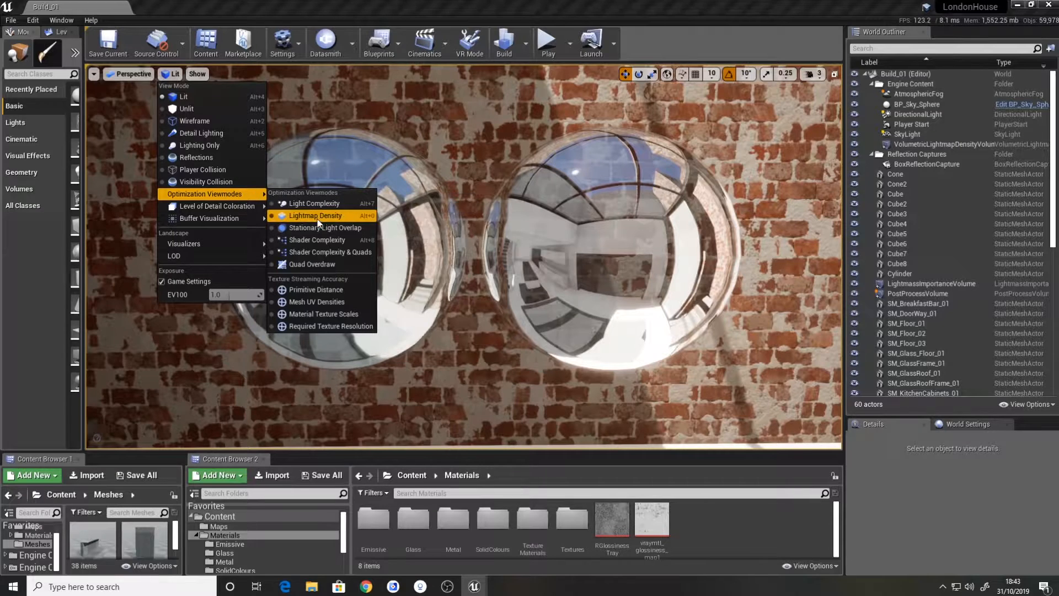
{"action": "left_click", "coordinate": [316, 239]}
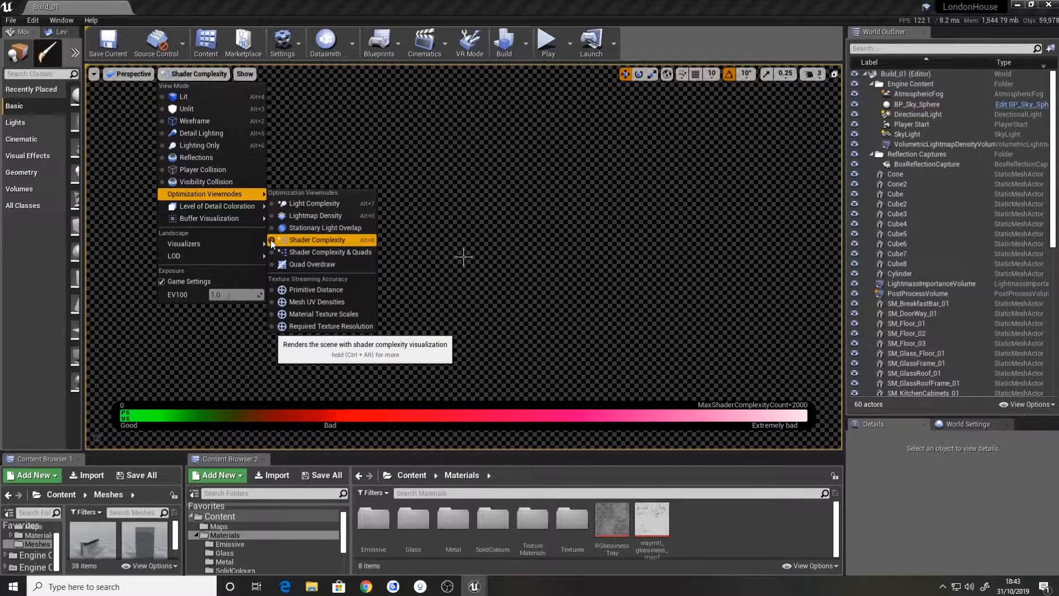
{"action": "left_click", "coordinate": [317, 239]}
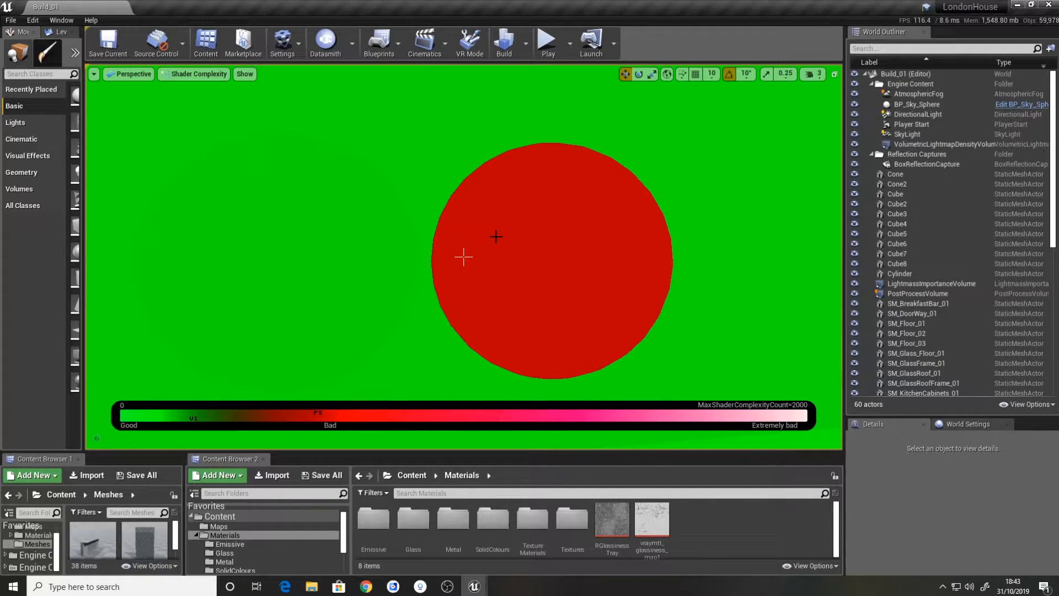
{"action": "left_click", "coordinate": [199, 73]}
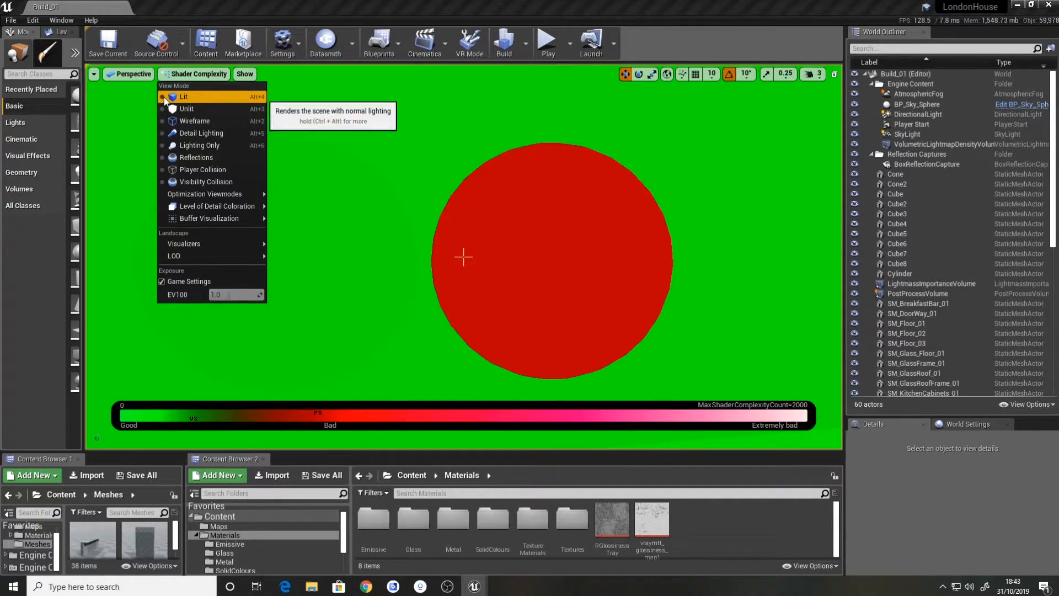
{"action": "left_click", "coordinate": [184, 97]}
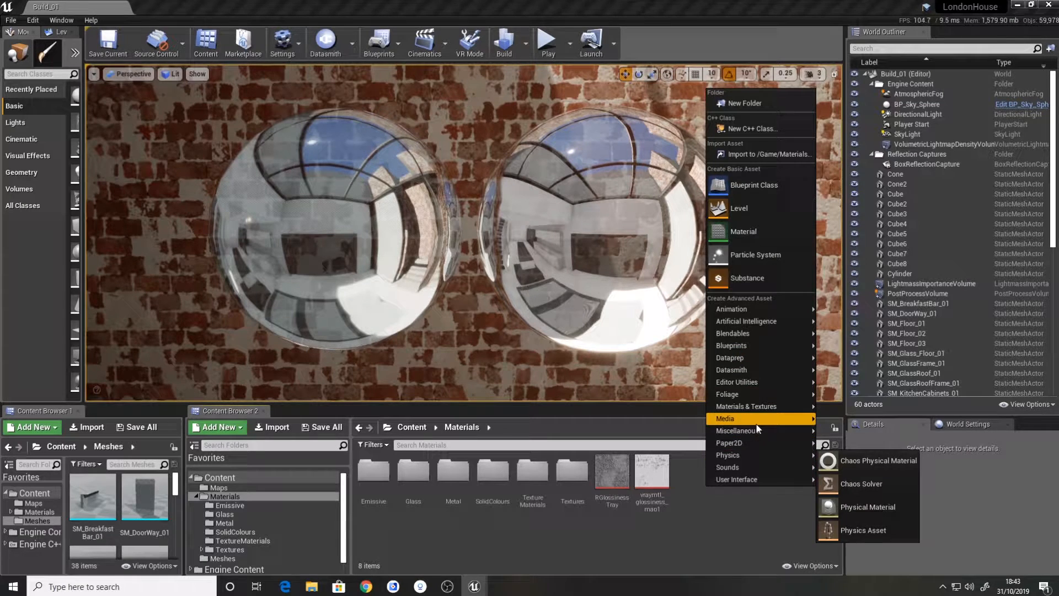
{"action": "mouse_move", "coordinate": [747, 406]}
{"action": "type", "text": "M_Glass_VR"}
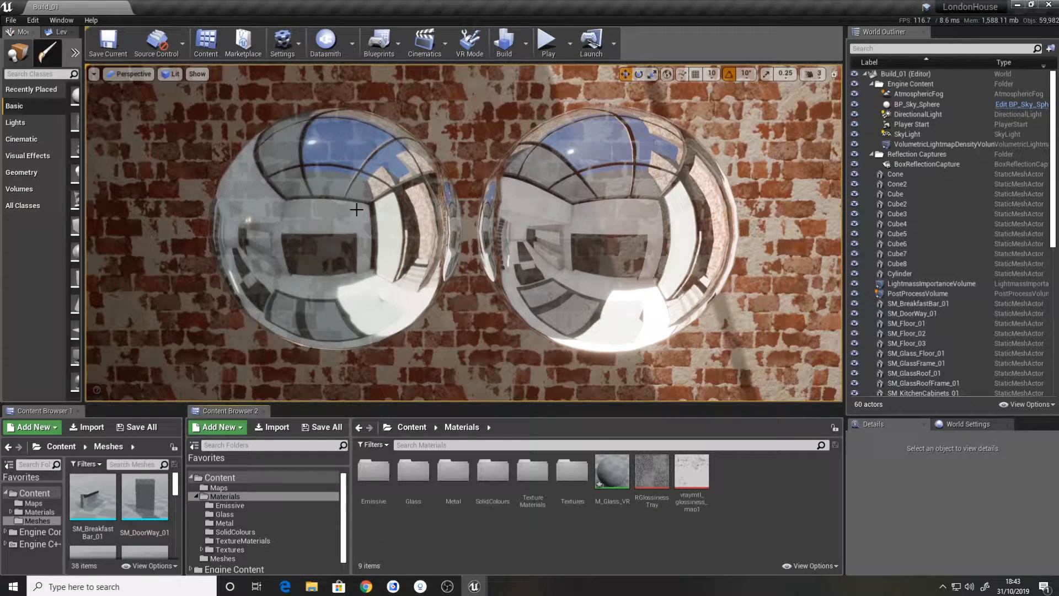
{"action": "mouse_move", "coordinate": [572, 470]}
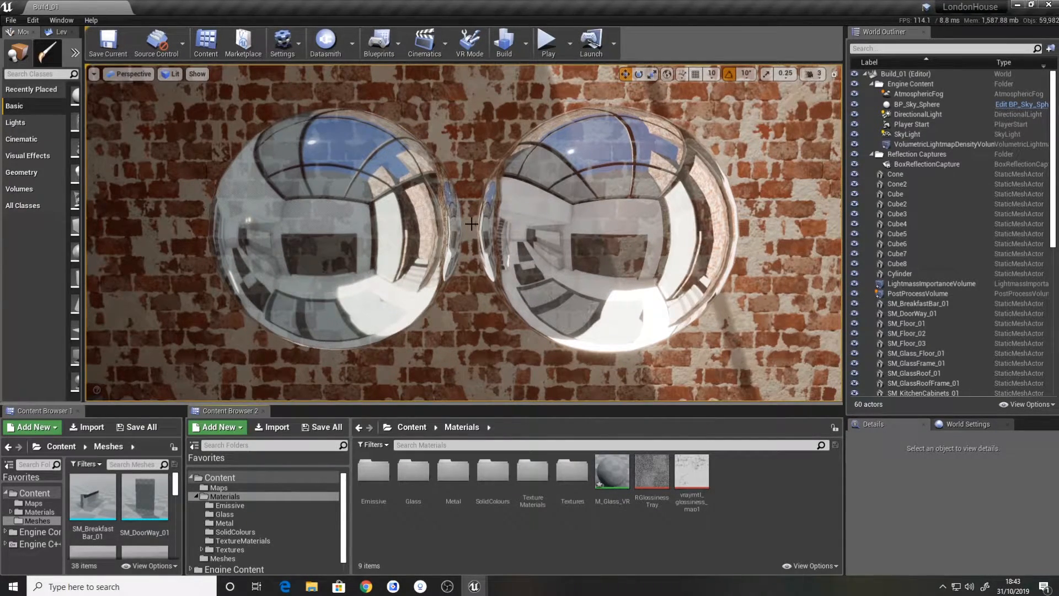
{"action": "mouse_move", "coordinate": [612, 471]}
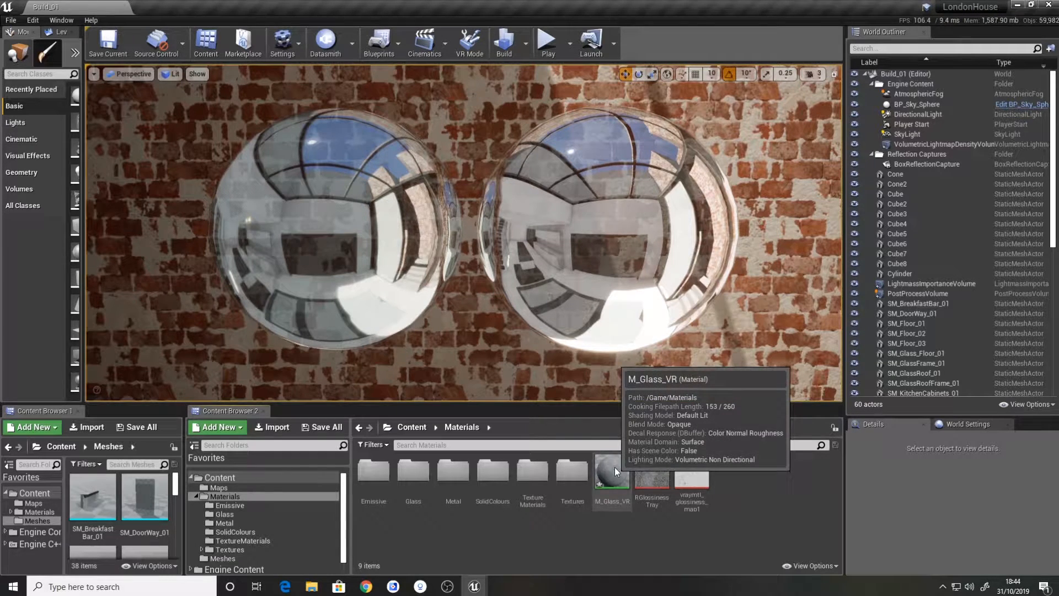
{"action": "left_click", "coordinate": [611, 471]}
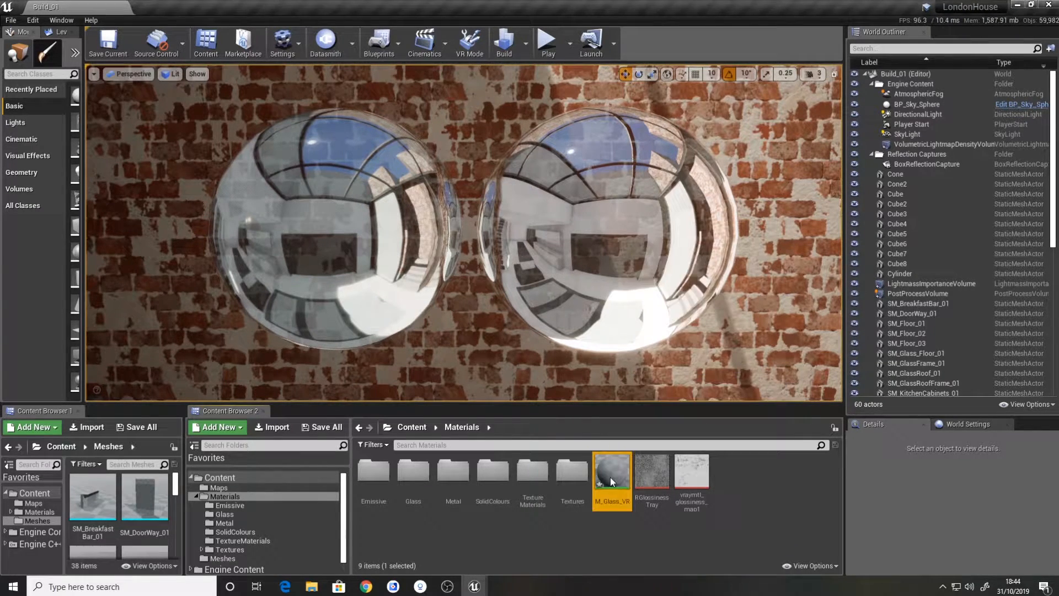
Open M_Glass_VR, set Blend Mode to Masked, enable Two Sided, and scroll the Details panel
{"action": "double_click", "coordinate": [610, 471]}
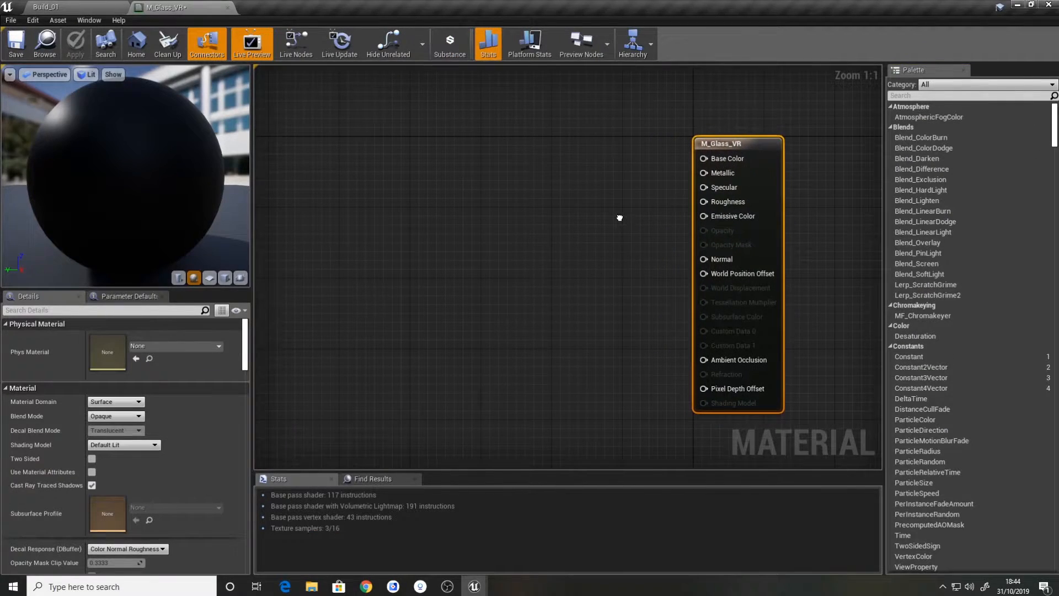
{"action": "left_click", "coordinate": [115, 416]}
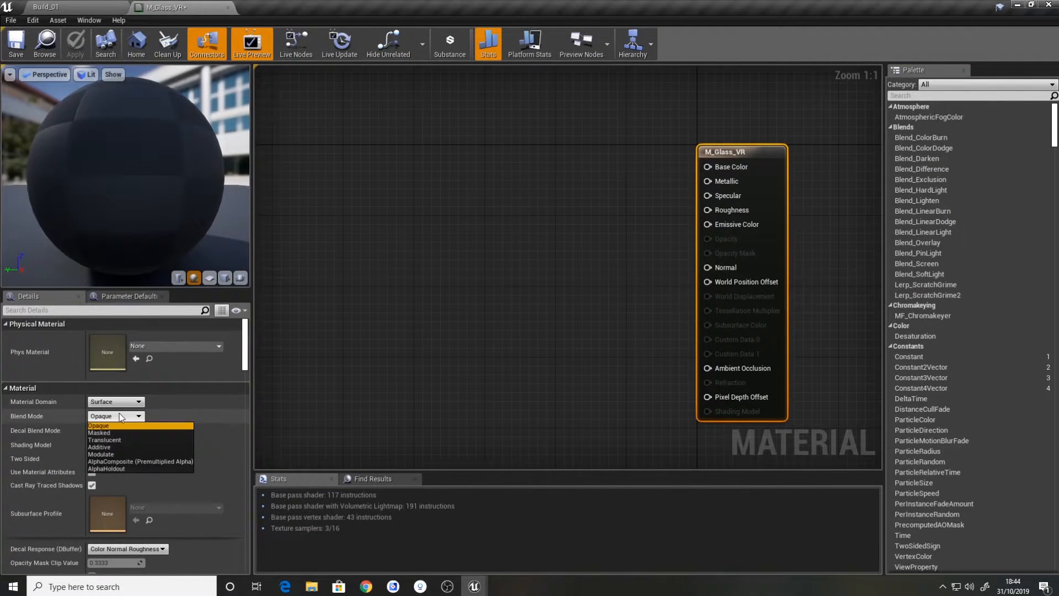
{"action": "left_click", "coordinate": [99, 433]}
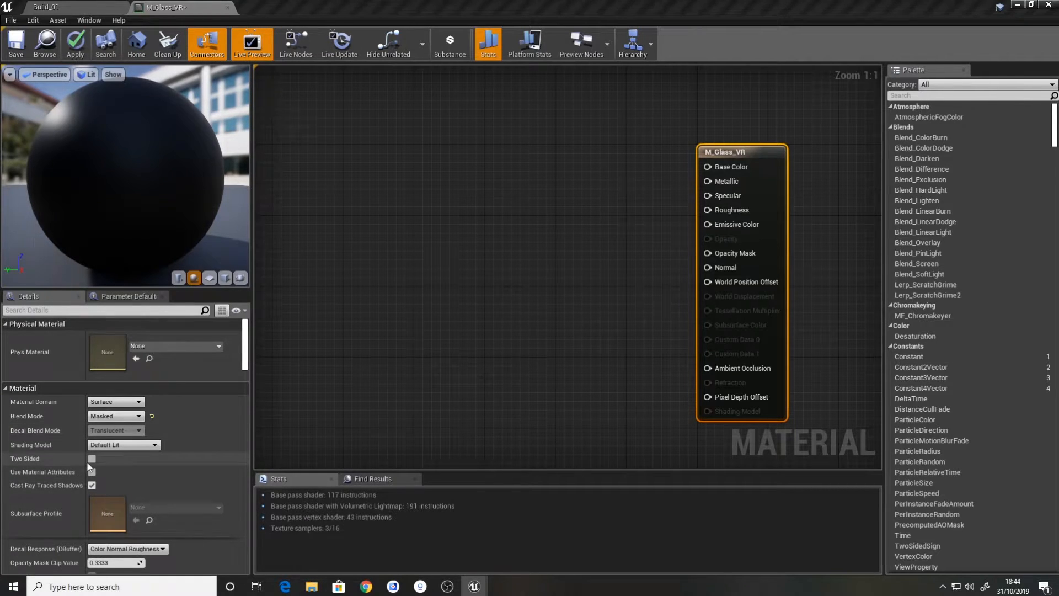
{"action": "left_click", "coordinate": [92, 459]}
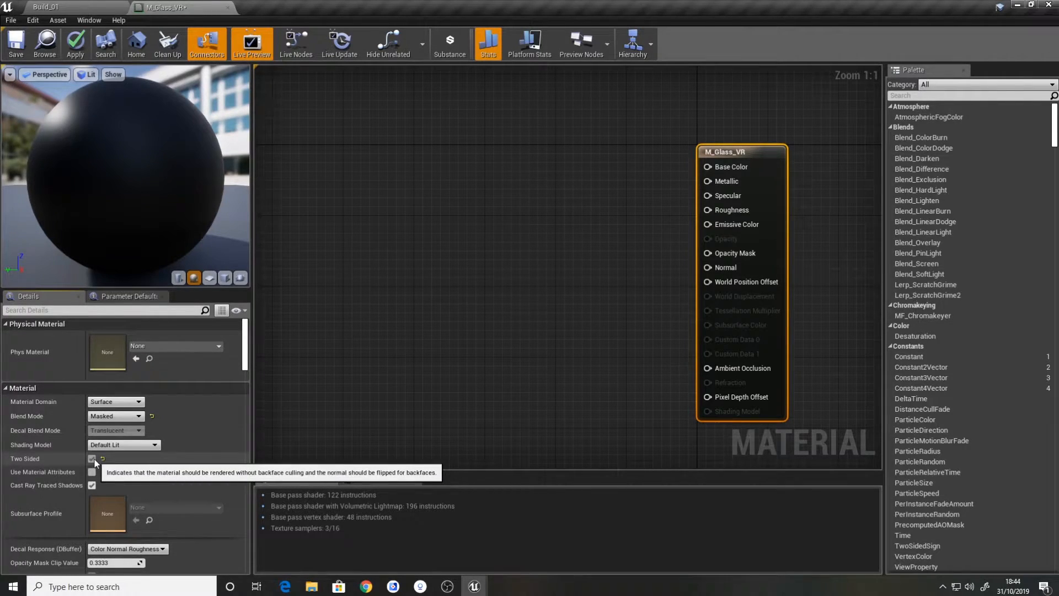
{"action": "left_click", "coordinate": [93, 458]}
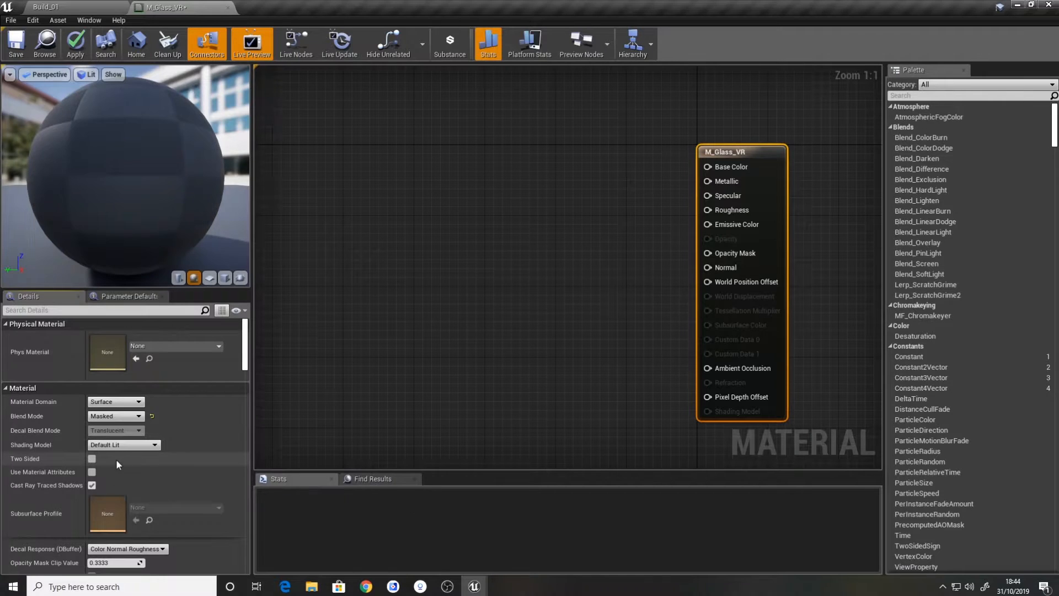
{"action": "scroll", "scroll_direction": "down", "scroll_amount": 3}
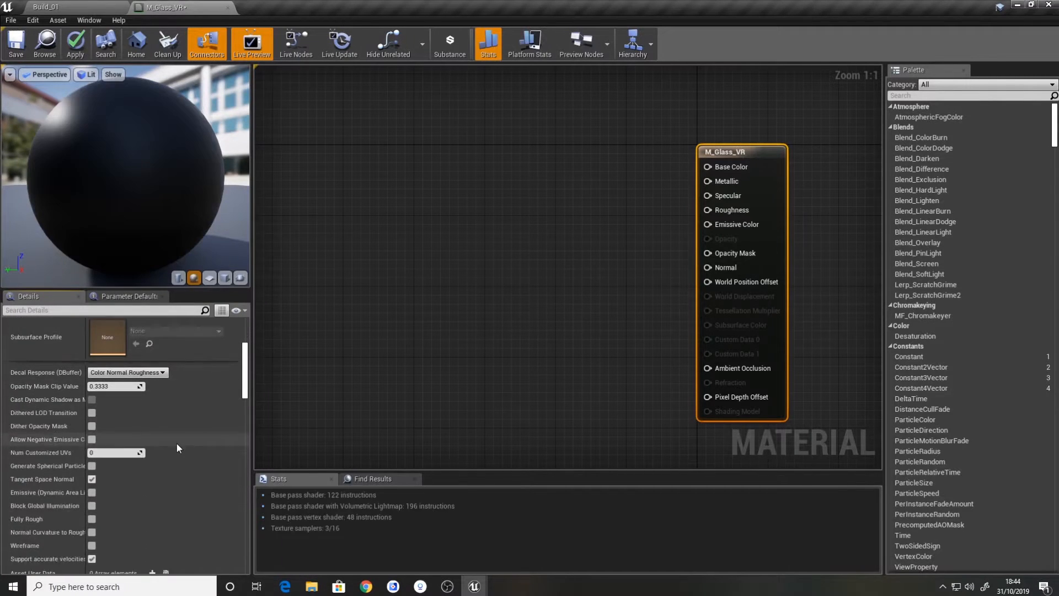
{"action": "scroll", "scroll_direction": "down", "scroll_amount": 3}
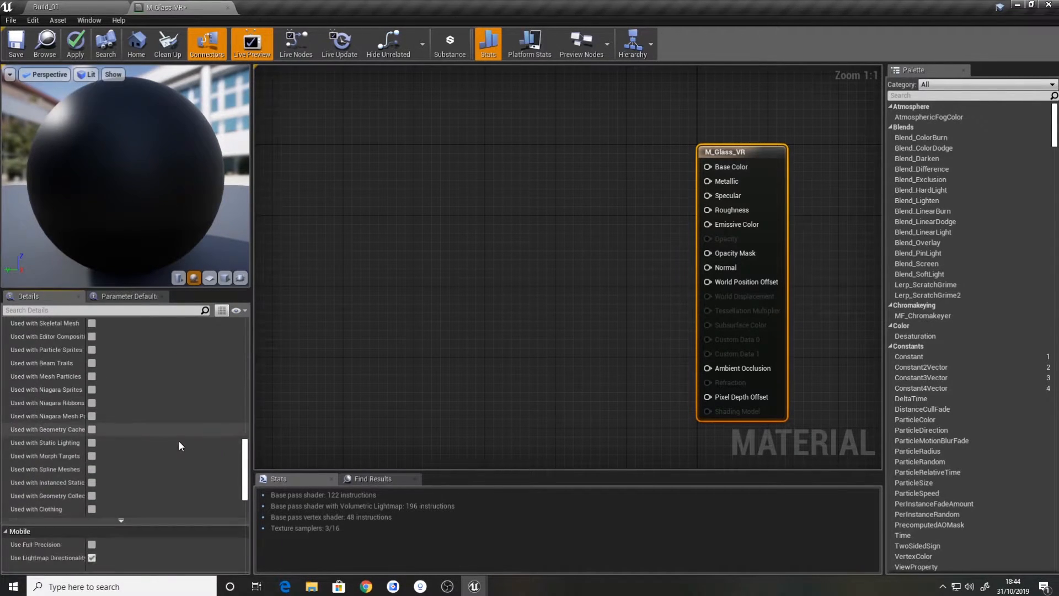
{"action": "scroll", "scroll_direction": "down", "scroll_amount": 3}
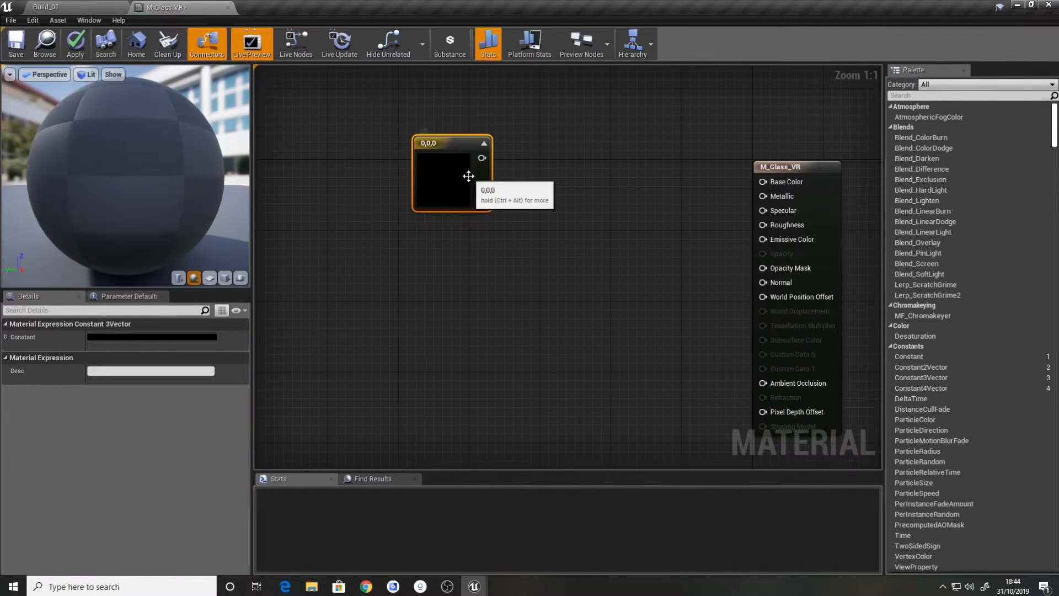
Convert the colour constant into a Base Colour parameter in a Base group, and add a Constant
{"action": "right_click", "coordinate": [446, 175]}
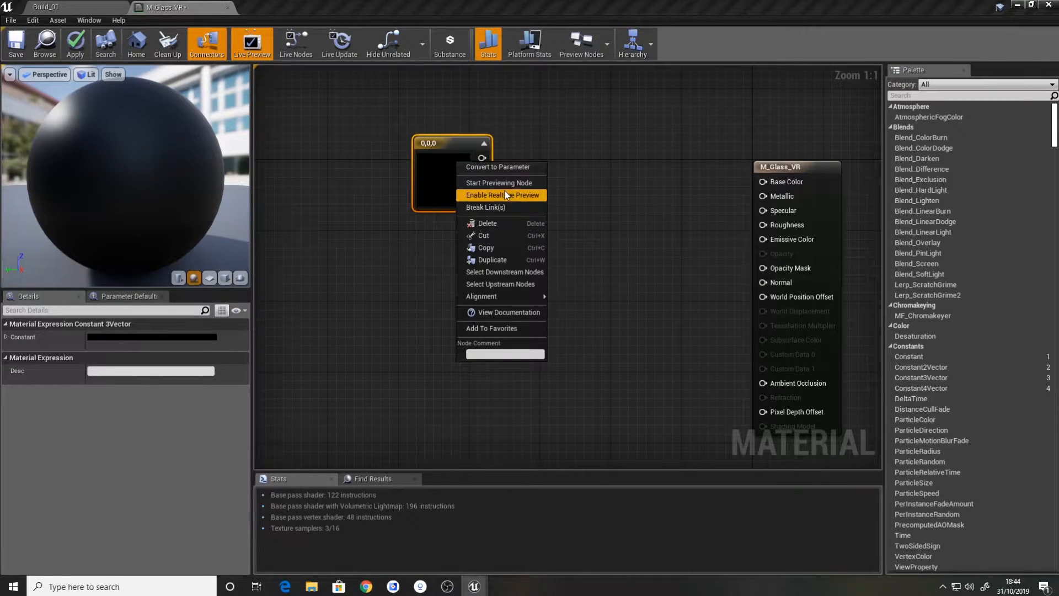
{"action": "left_click", "coordinate": [499, 167]}
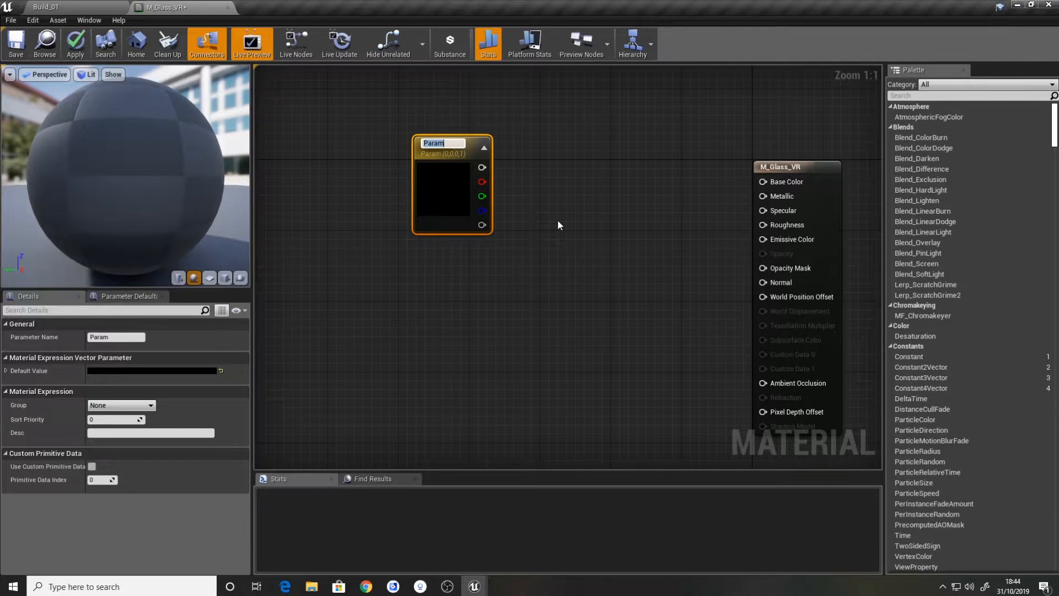
{"action": "type", "text": "Base Colour"}
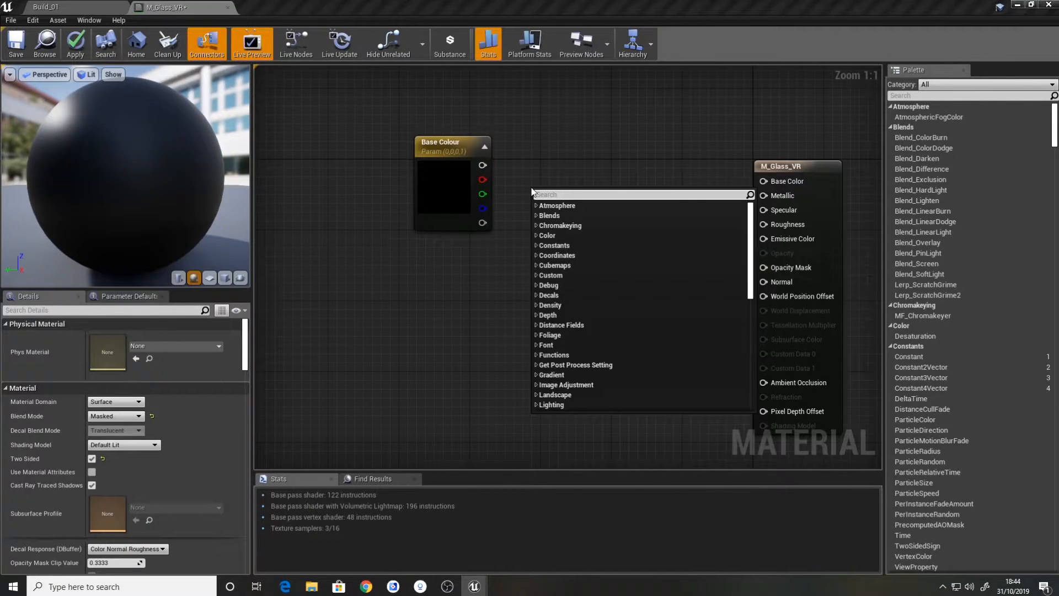
{"action": "type", "text": "consta"}
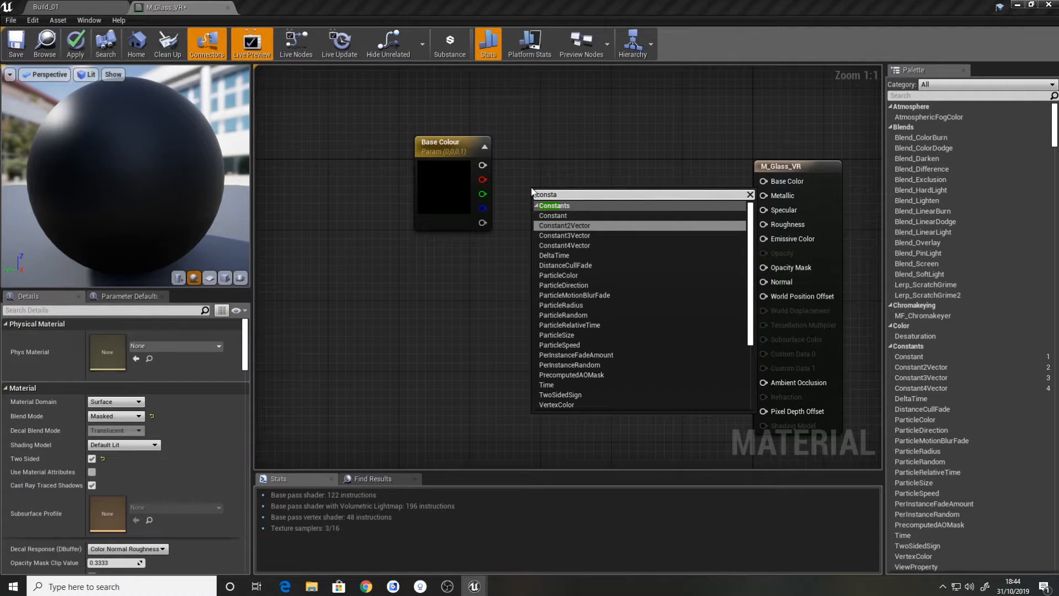
{"action": "left_click", "coordinate": [564, 235]}
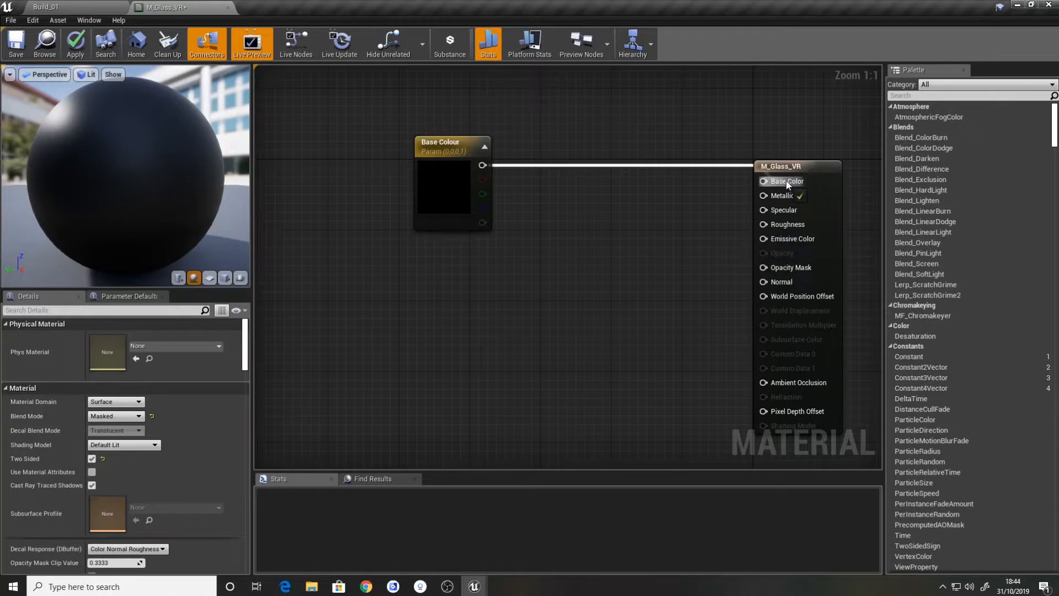
{"action": "left_click", "coordinate": [440, 142]}
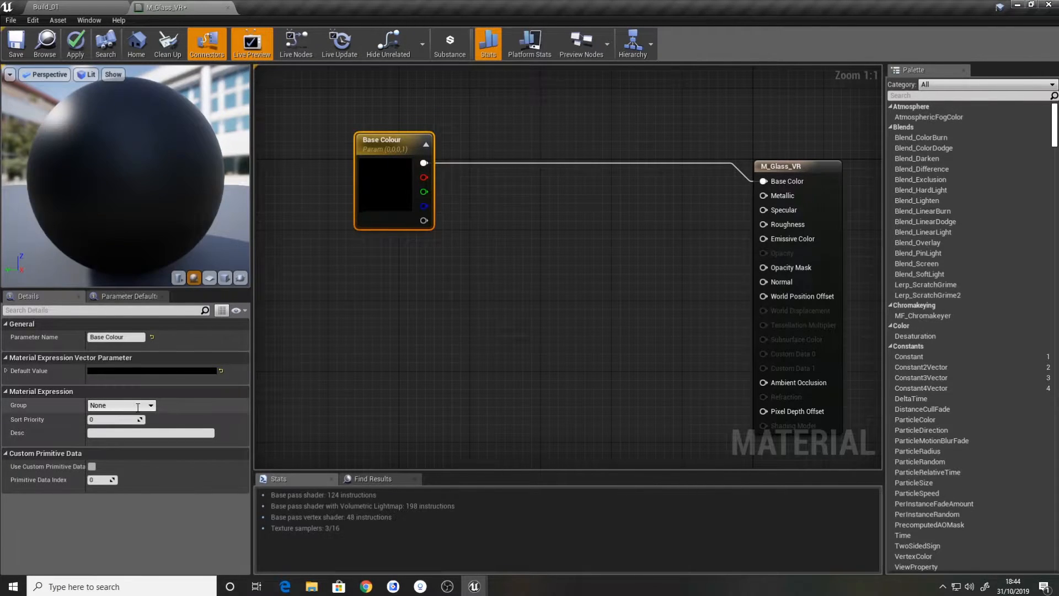
{"action": "type", "text": "BAse"}
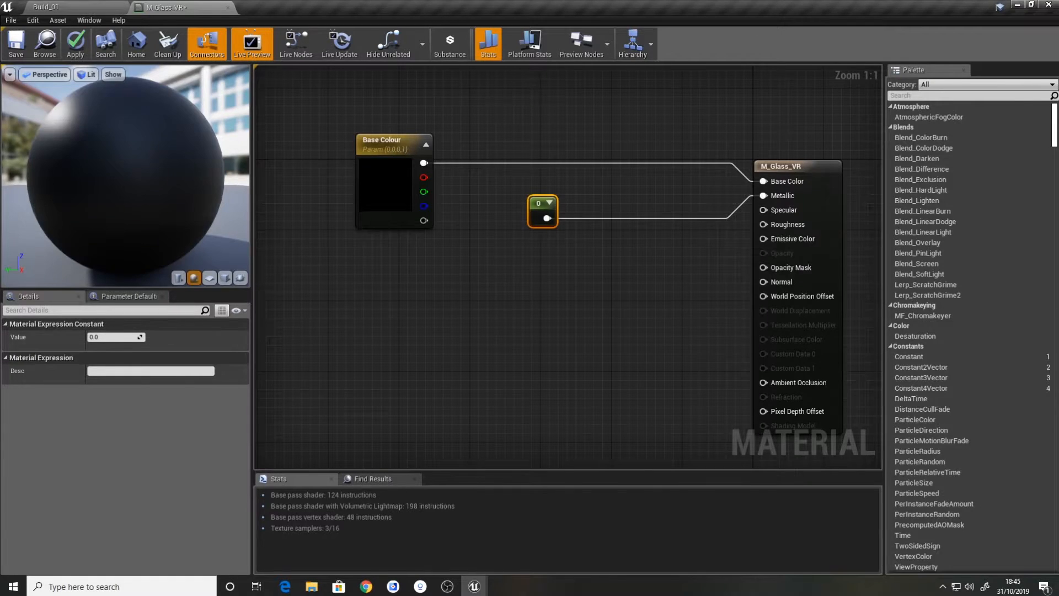
Set the constant to 1.0 and give Base Colour a pale blue default
{"action": "type", "text": "1.0"}
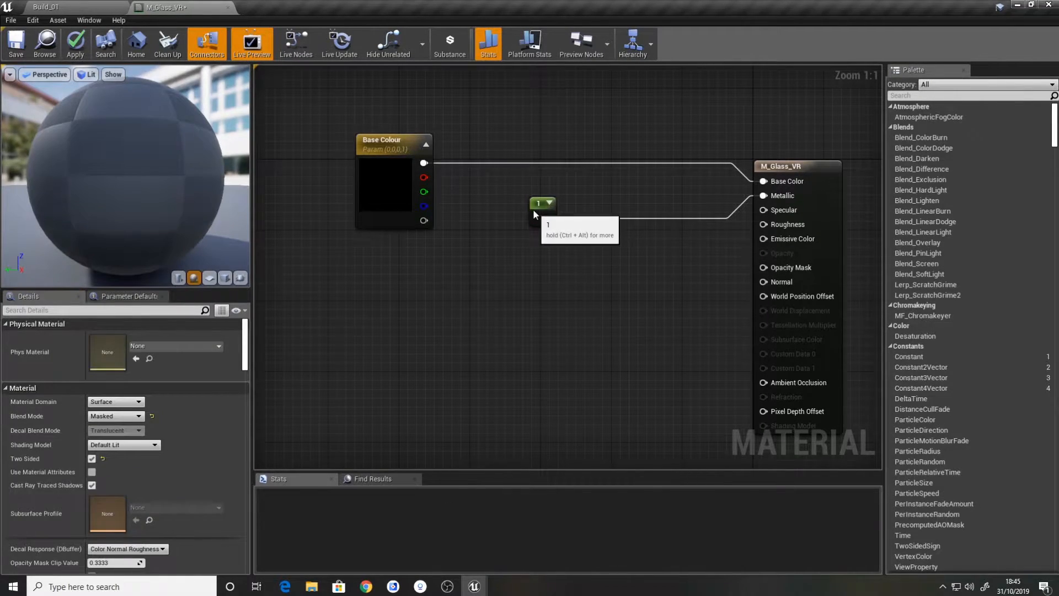
{"action": "left_click", "coordinate": [394, 139]}
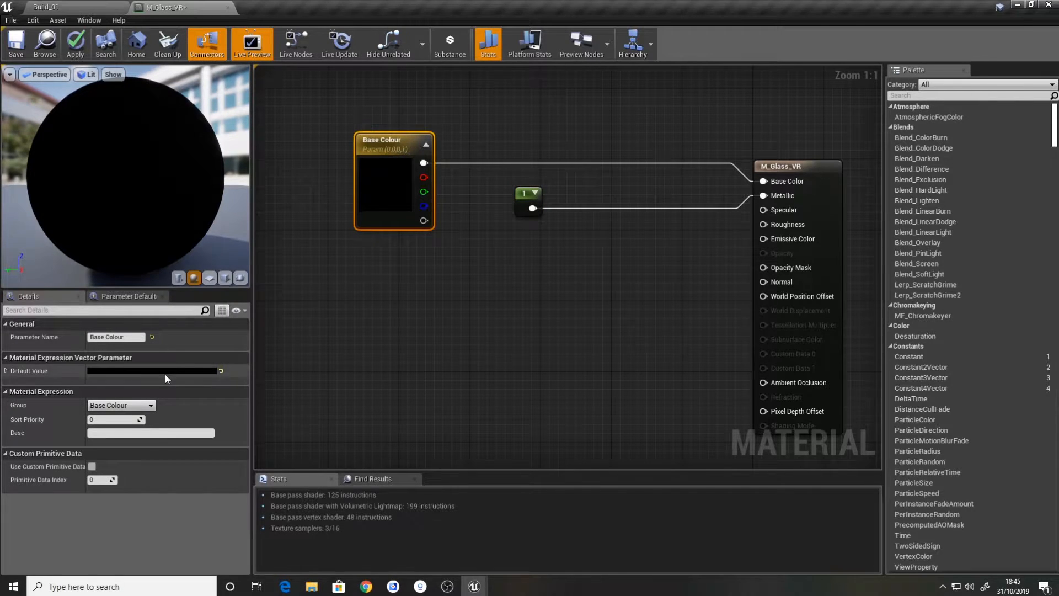
{"action": "left_click", "coordinate": [153, 370]}
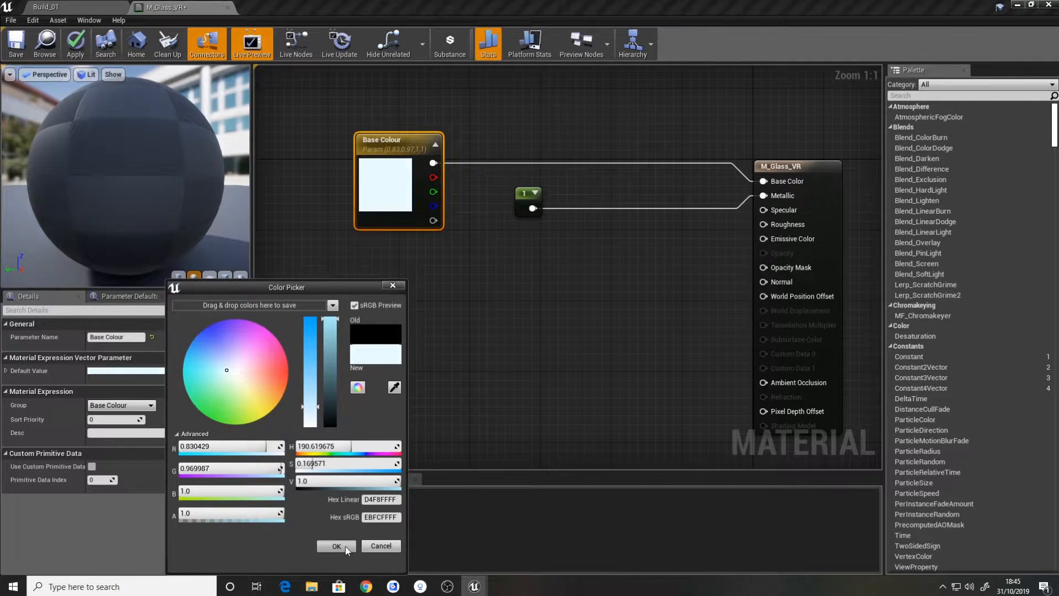
{"action": "left_click", "coordinate": [337, 546]}
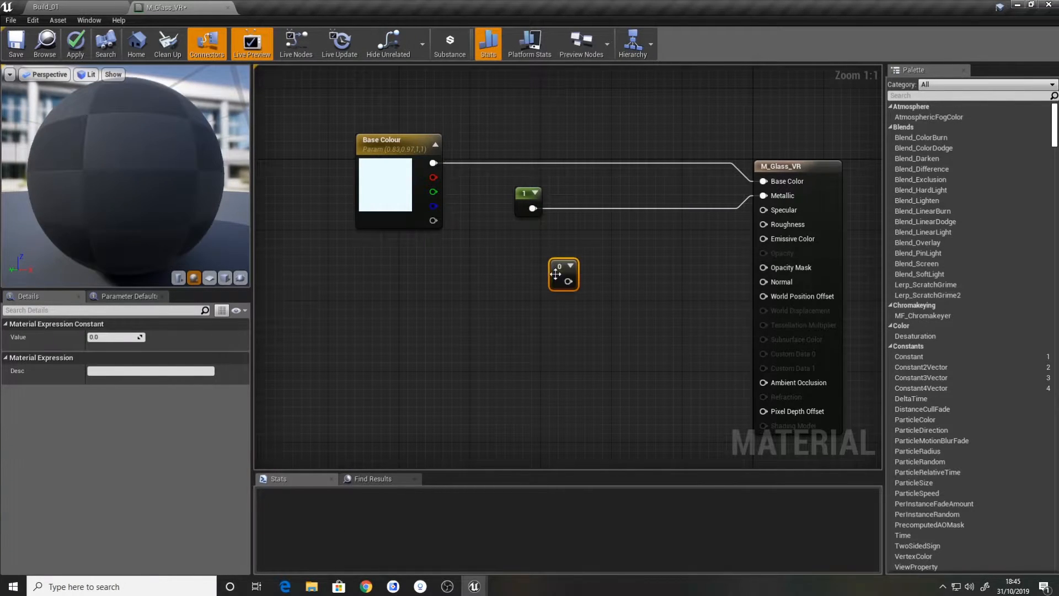
Convert the Metallic and Roughness constants to parameters and place Roughness beneath Metallic
{"action": "right_click", "coordinate": [563, 274]}
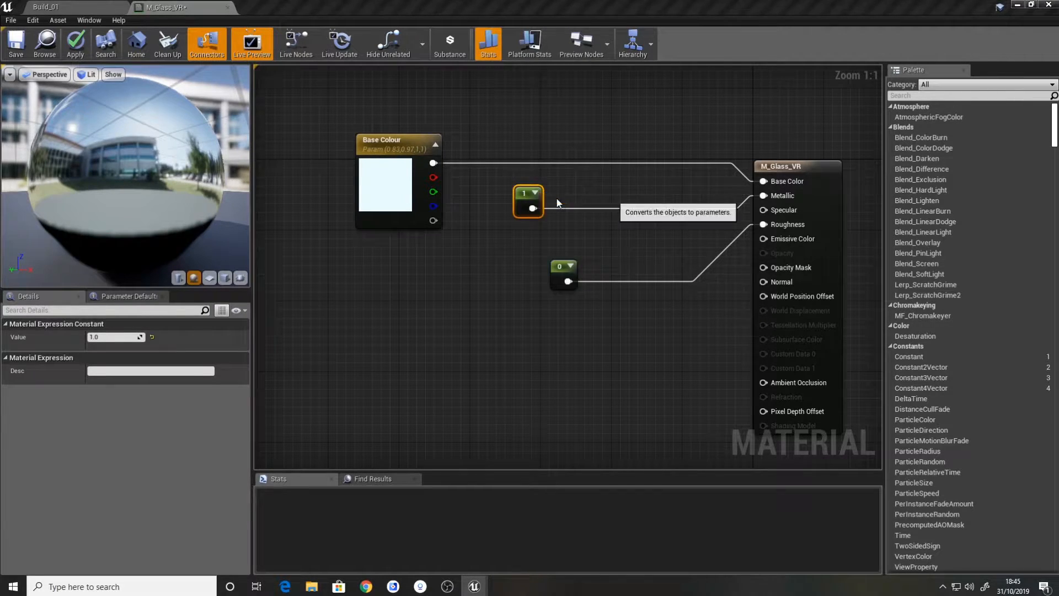
{"action": "left_click", "coordinate": [529, 201]}
{"action": "type", "text": "Metallic"}
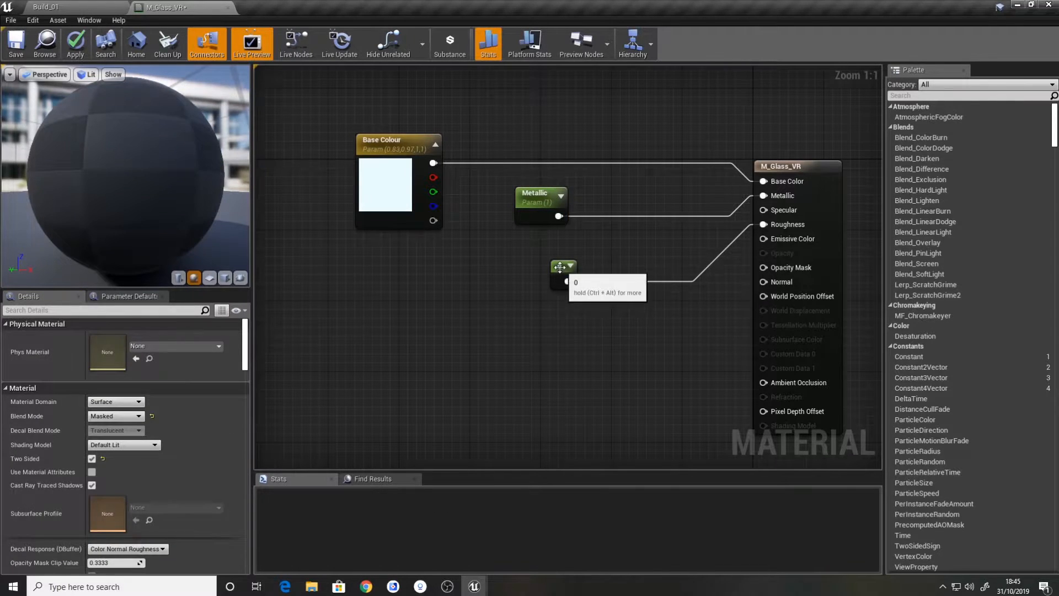
{"action": "left_click", "coordinate": [570, 266]}
{"action": "type", "text": "Roughness"}
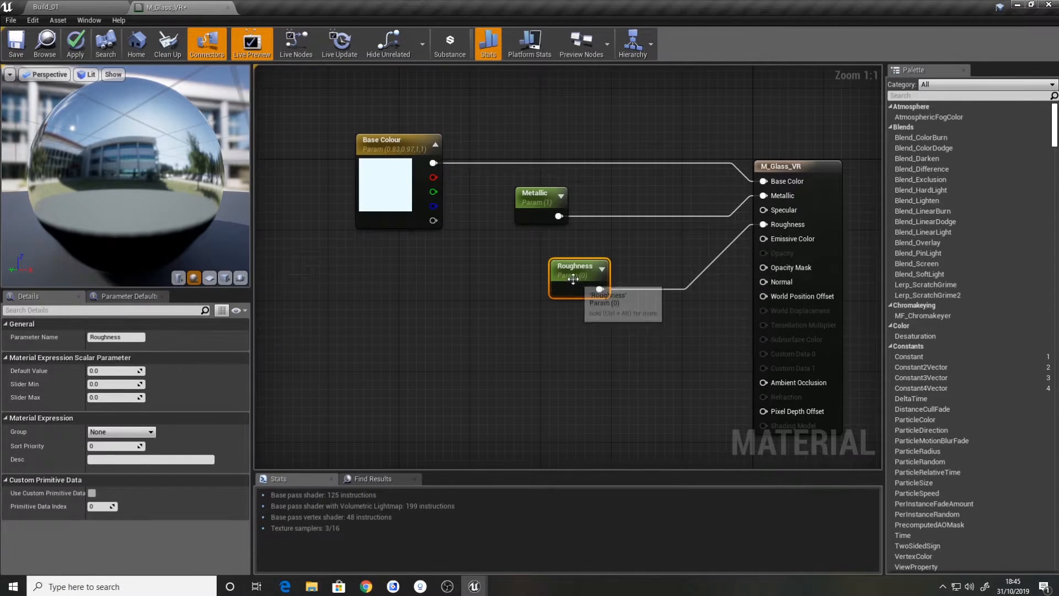
{"action": "left_click_drag", "start_coordinate": [578, 277], "coordinate": [544, 258]}
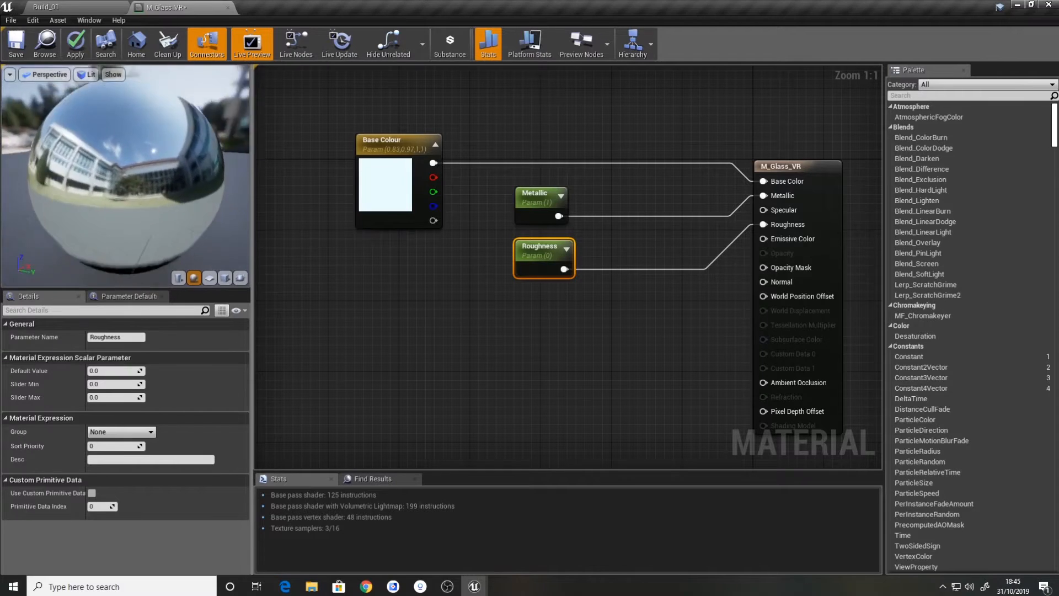
{"action": "left_click", "coordinate": [578, 326]}
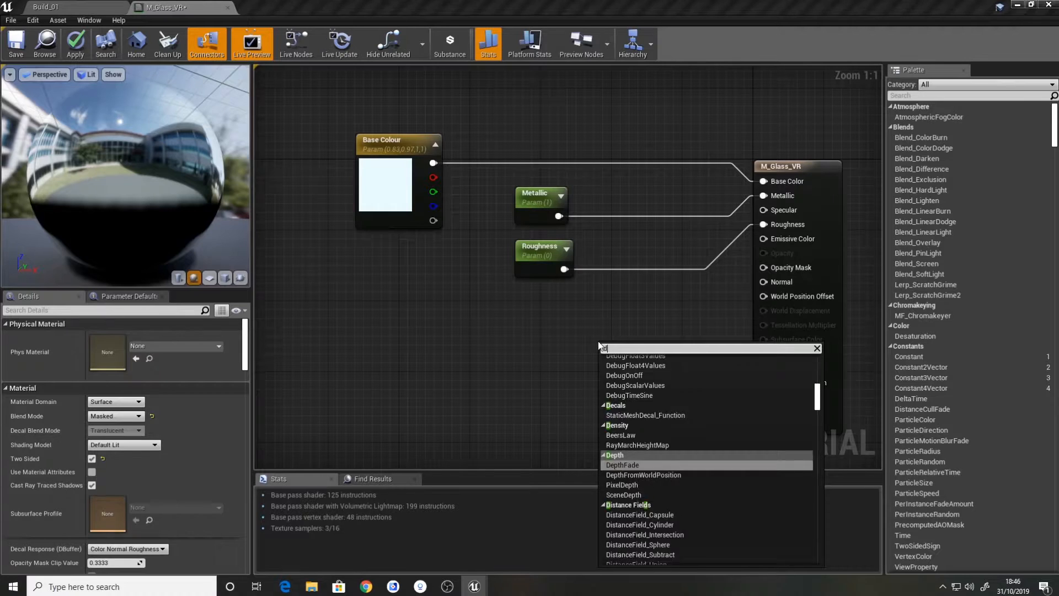
Add a DitherTemporalAA node with Dither Intensity 0.5 and Dither Random Intensity 0.3 parameters
{"action": "type", "text": "dither"}
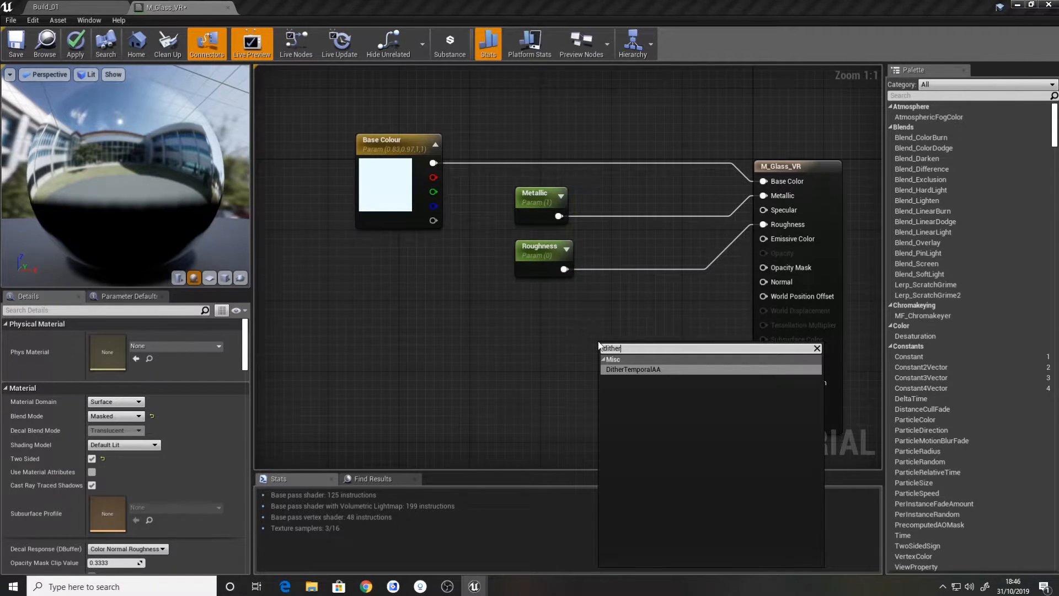
{"action": "left_click", "coordinate": [633, 370]}
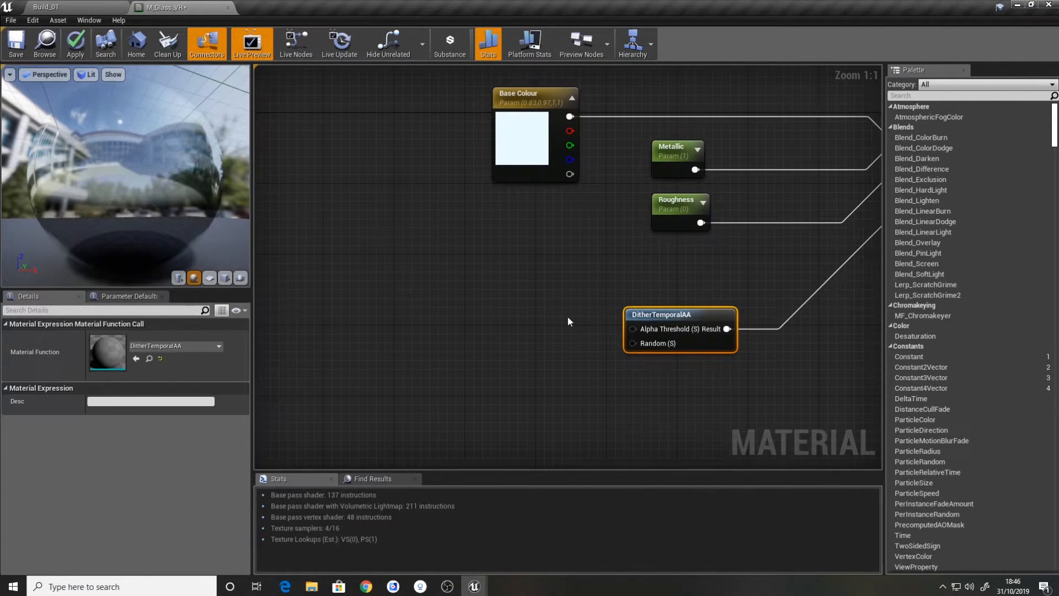
{"action": "right_click", "coordinate": [679, 314]}
{"action": "type", "text": "Dither Intensity"}
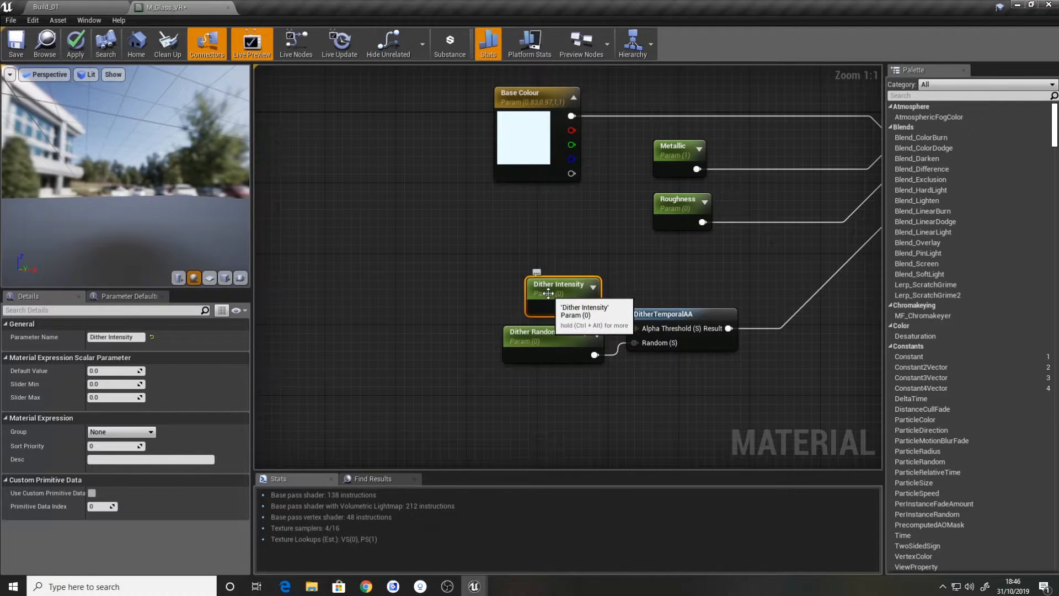
{"action": "type", "text": "0.5"}
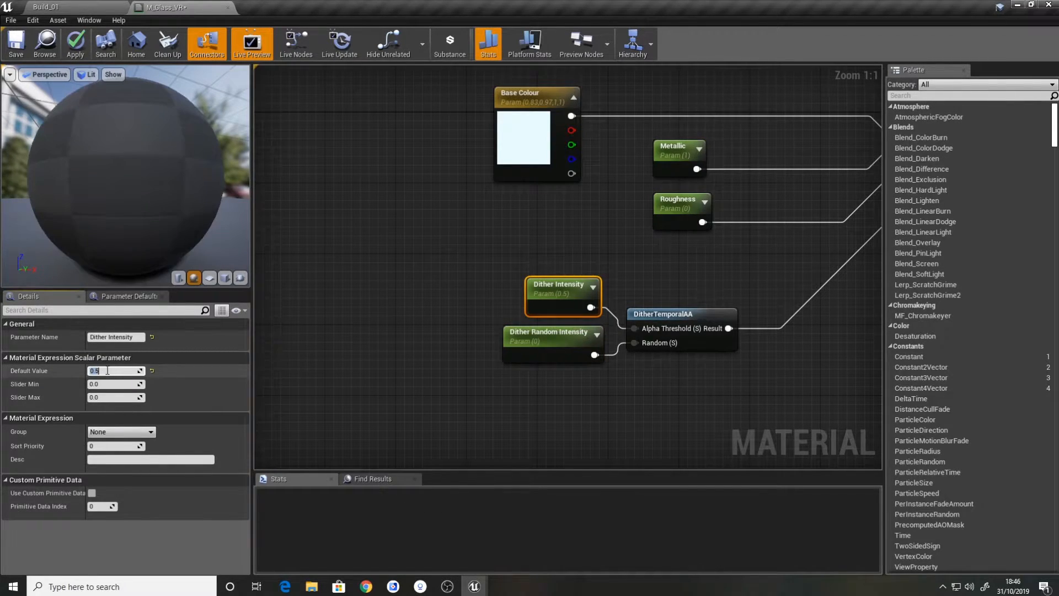
{"action": "left_click", "coordinate": [551, 338]}
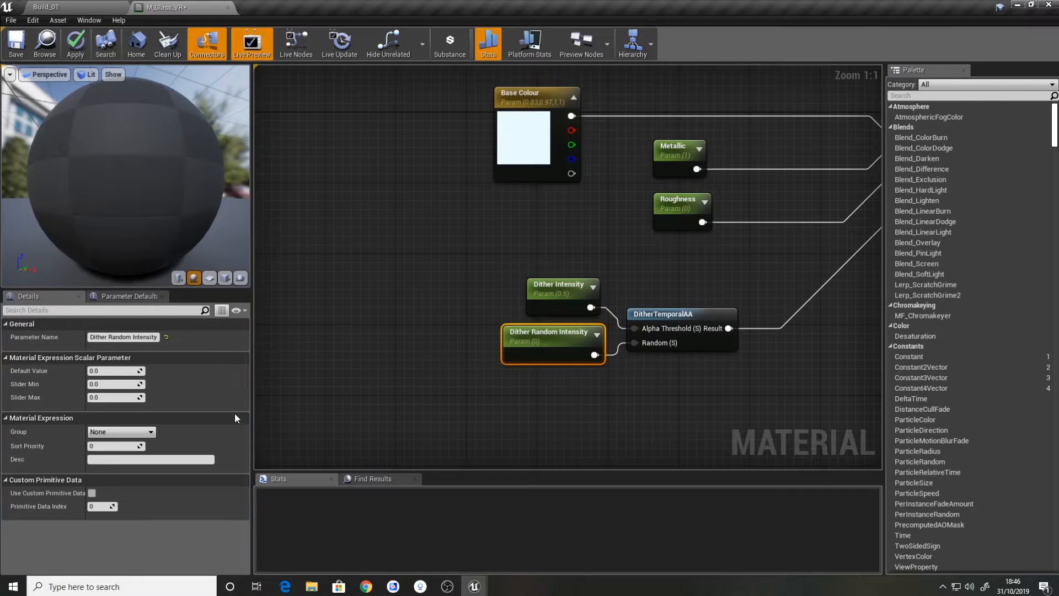
{"action": "type", "text": "0.3"}
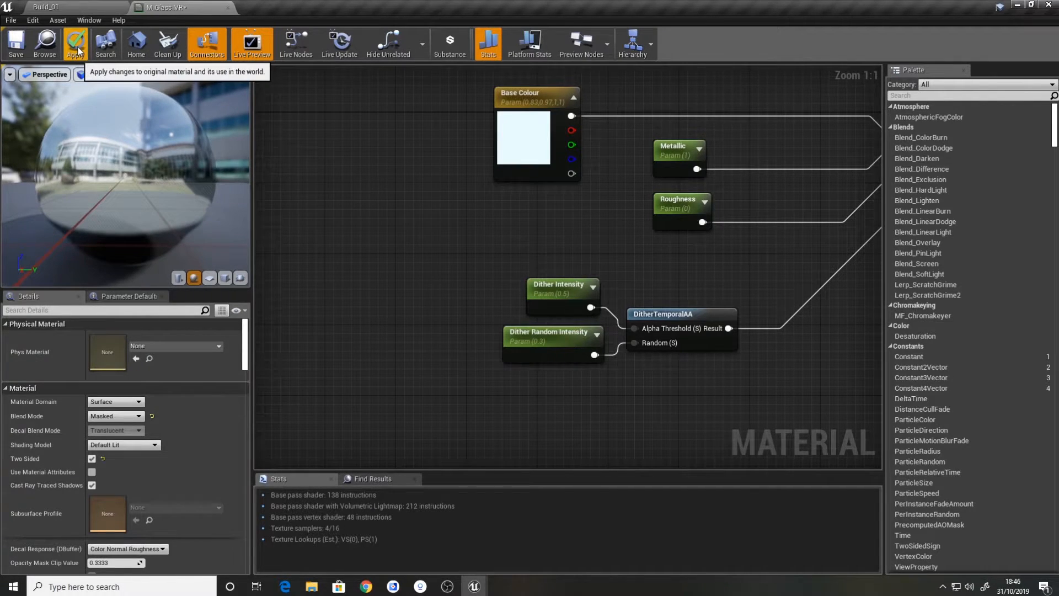
Apply the M_Glass_VR edits and switch back to the level editor
{"action": "left_click", "coordinate": [75, 42]}
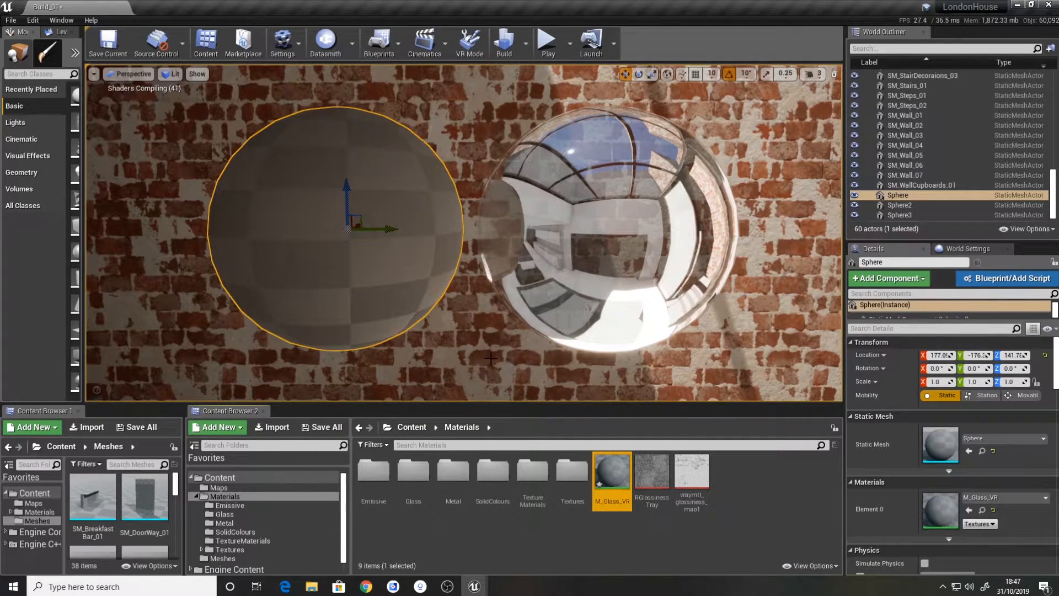
{"action": "left_click", "coordinate": [906, 125]}
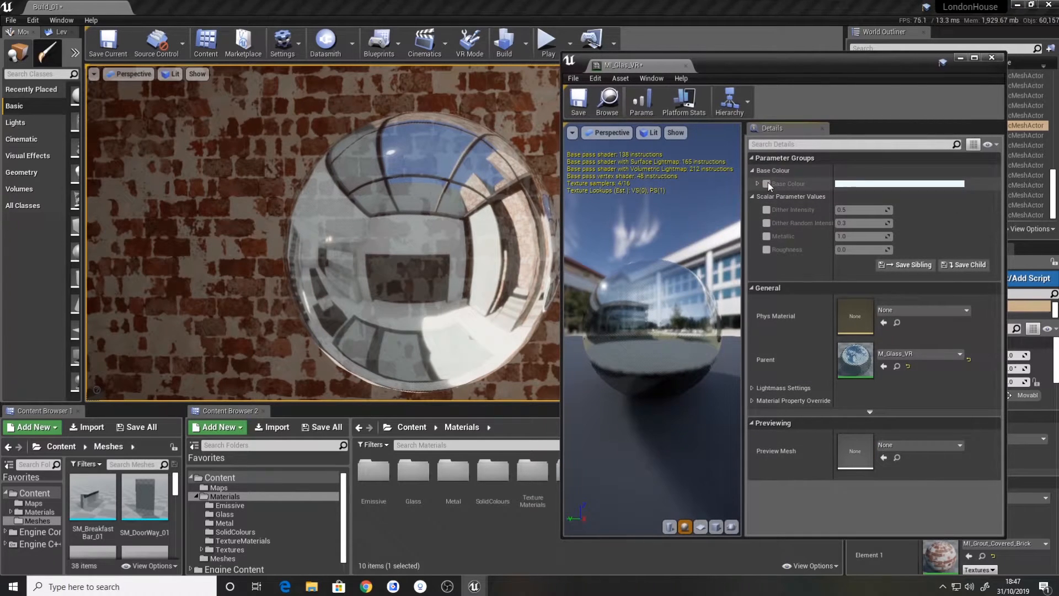
Enable the MI_Glas_VR parameter overrides and assign the instance to the sphere
{"action": "left_click", "coordinate": [766, 184]}
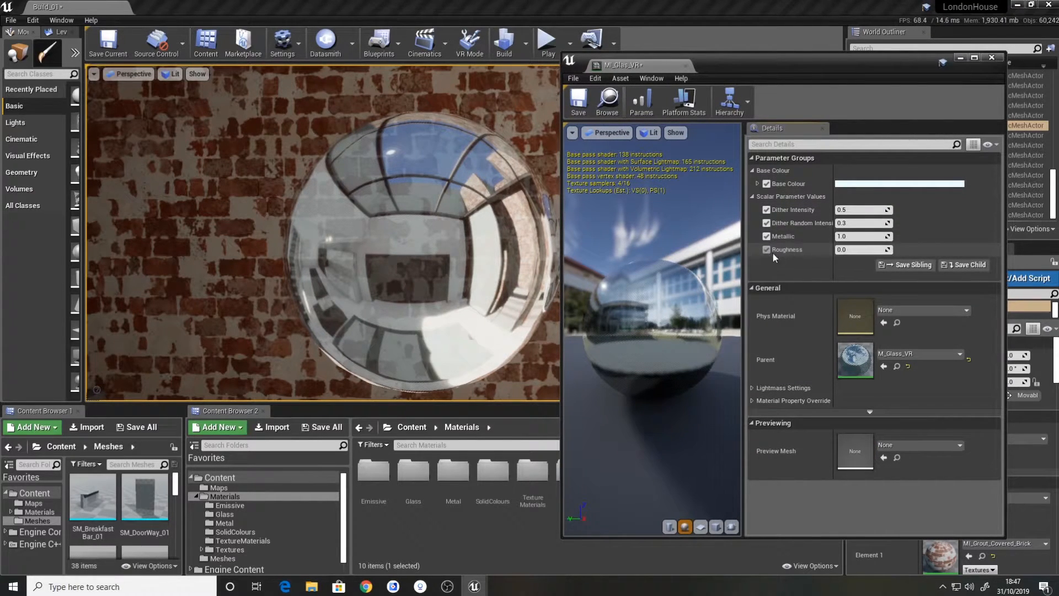
{"action": "left_click_drag", "start_coordinate": [858, 209], "coordinate": [872, 210]}
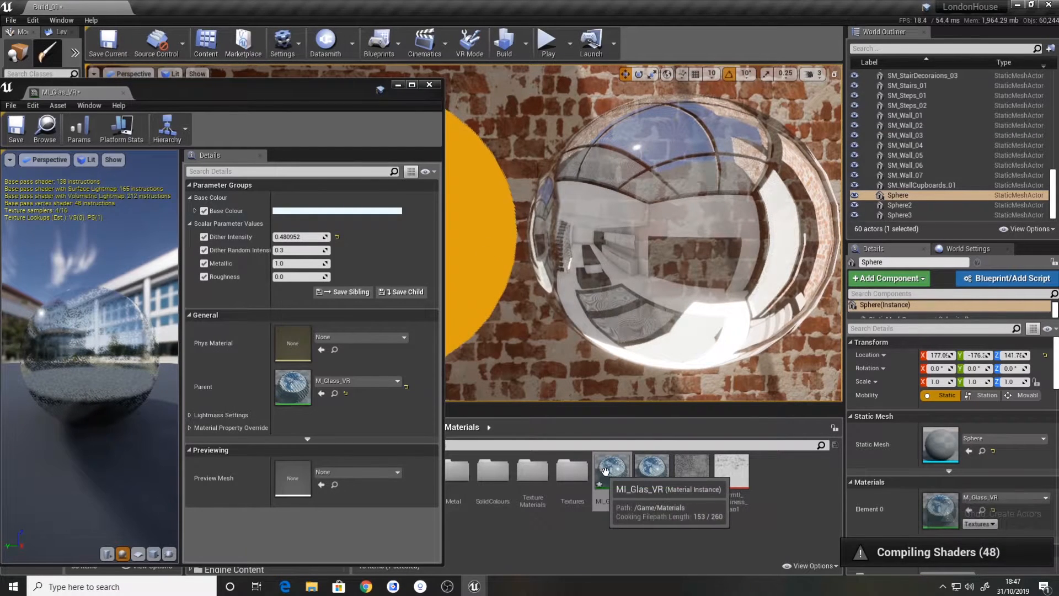
{"action": "left_click", "coordinate": [611, 469]}
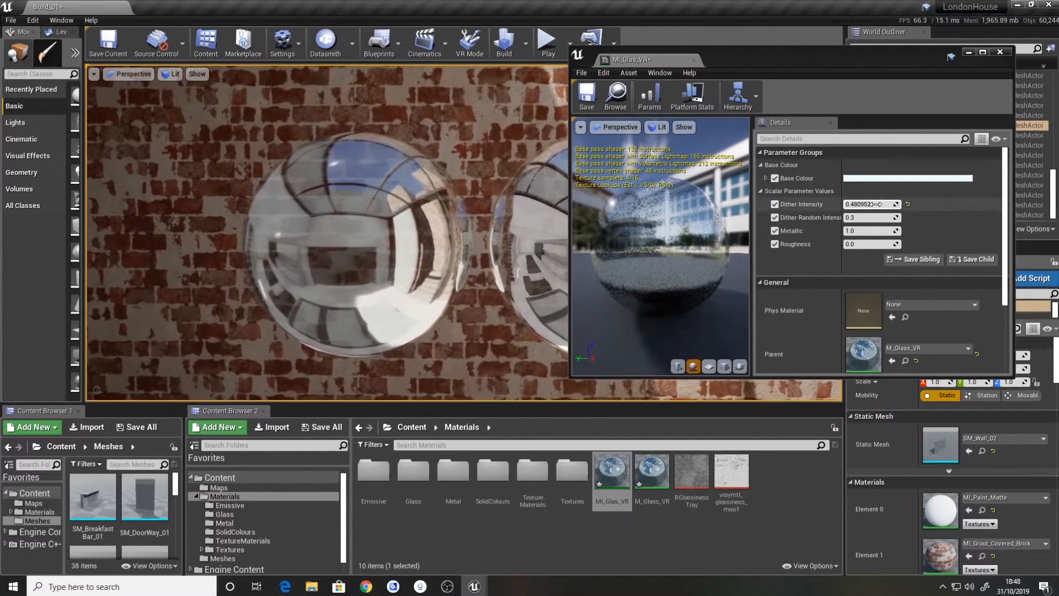
Try Dither Intensity and Dither Random Intensity values, then discard the pink base colour
{"action": "left_click_drag", "start_coordinate": [865, 204], "coordinate": [878, 204]}
{"action": "type", "text": "0.5"}
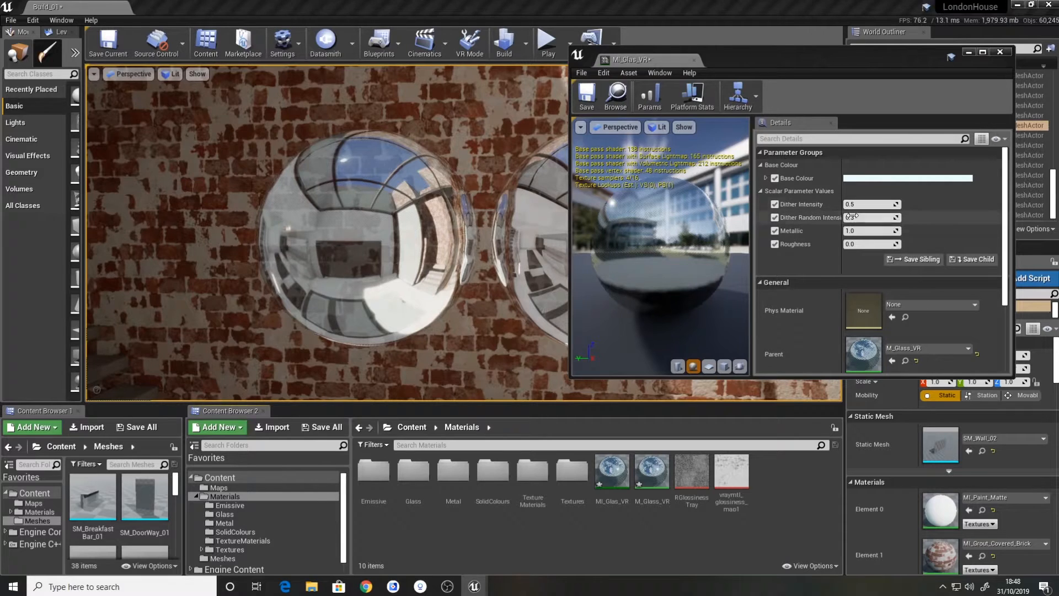
{"action": "left_click_drag", "start_coordinate": [872, 217], "coordinate": [867, 217]}
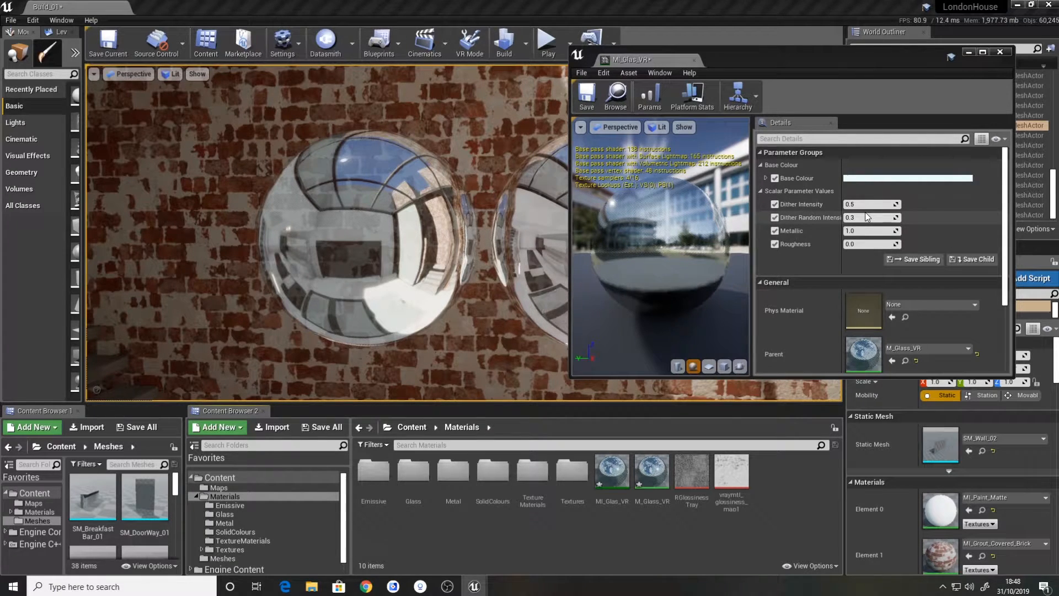
{"action": "mouse_move", "coordinate": [872, 217]}
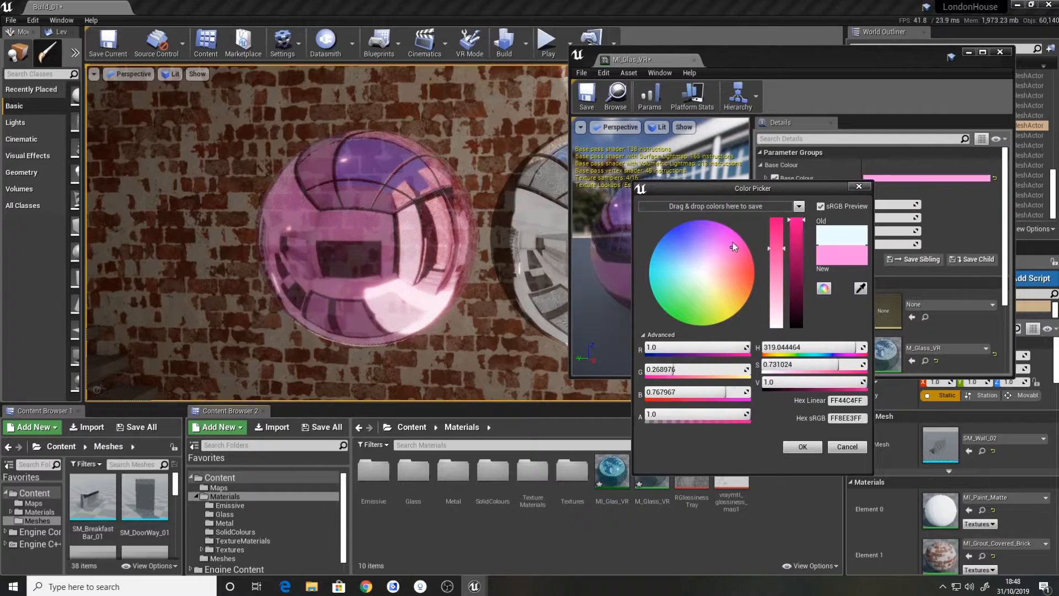
{"action": "left_click", "coordinate": [802, 446]}
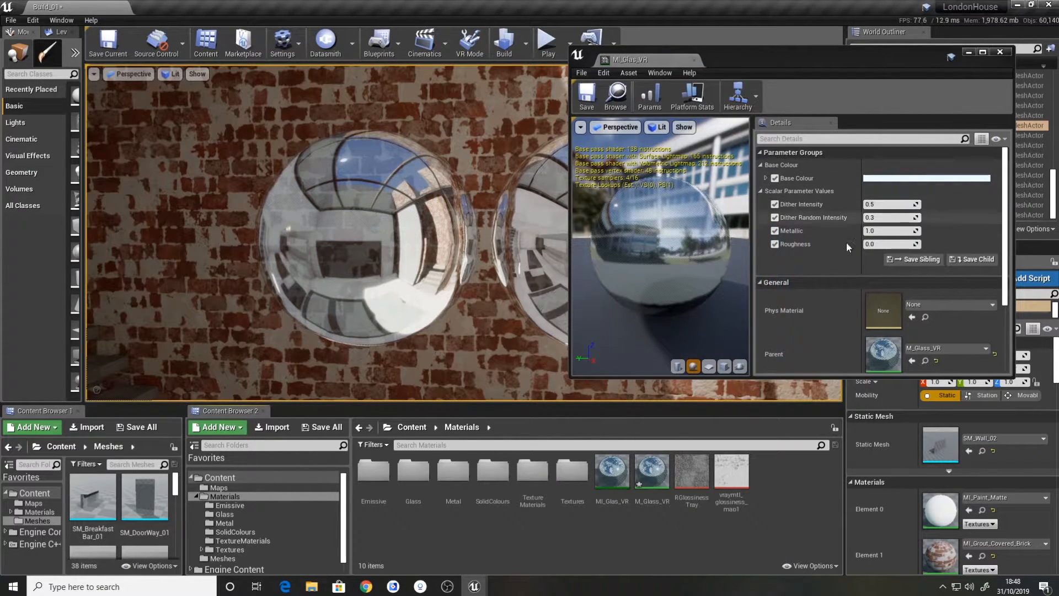
Close the material instance editor and reopen M_Glass_VR from the Content Browser
{"action": "left_click", "coordinate": [1000, 51]}
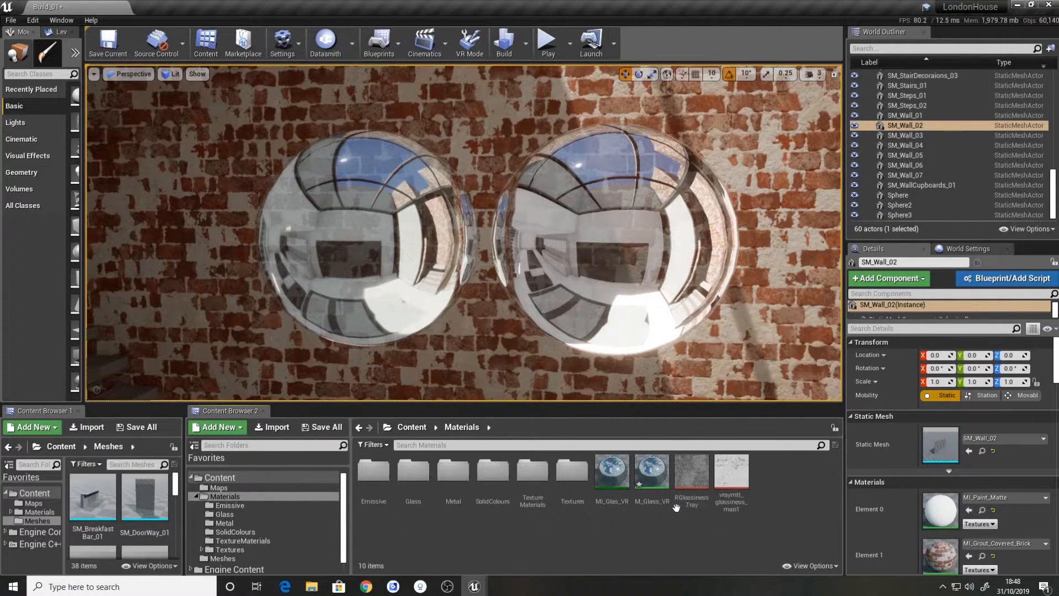
{"action": "left_click", "coordinate": [650, 470]}
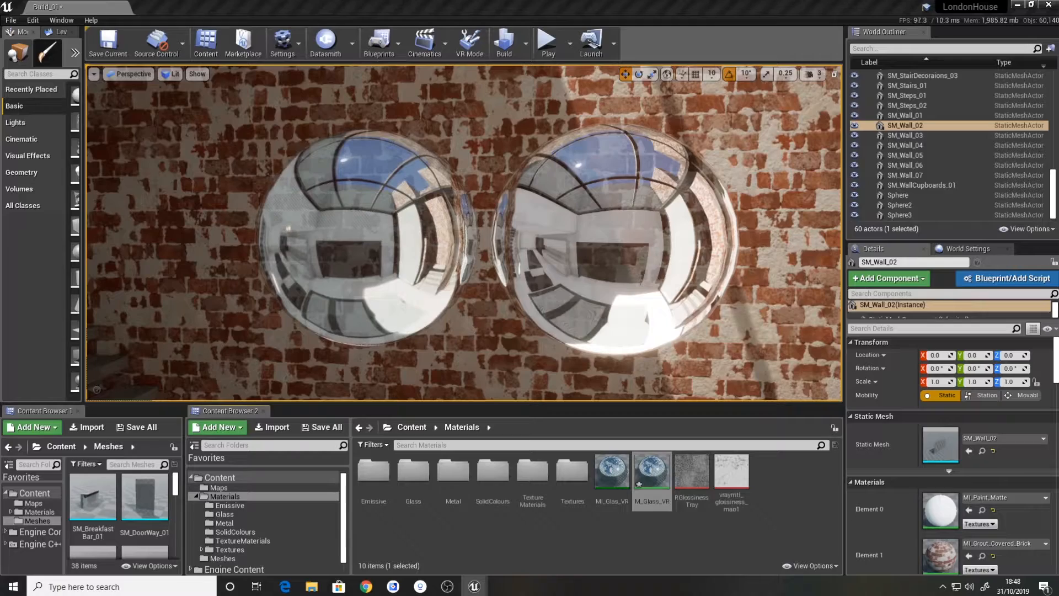
{"action": "double_click", "coordinate": [651, 468]}
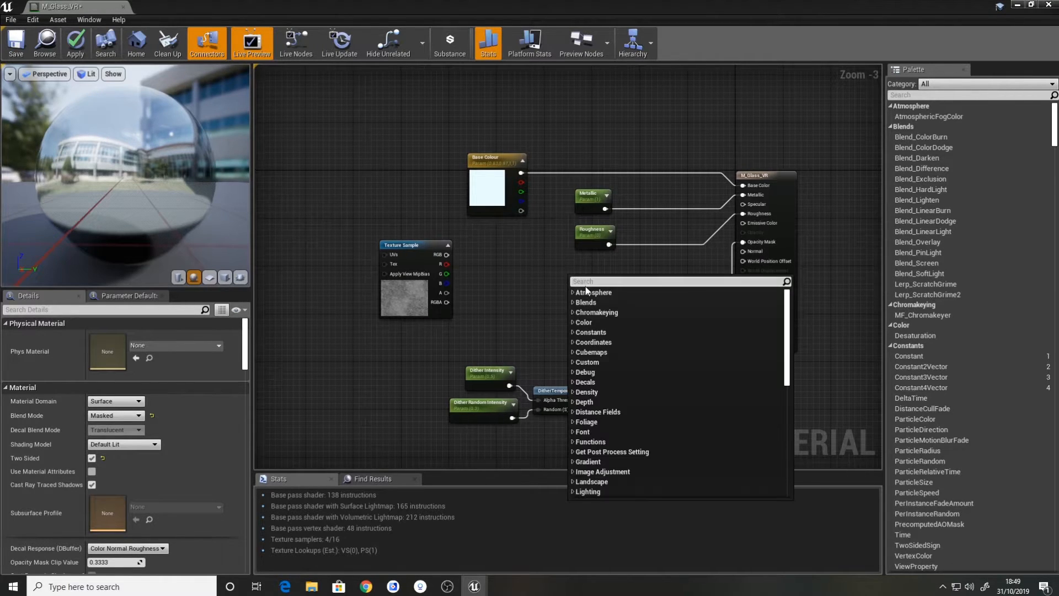
Add a Use Roughness Map static switch, grouping it and Roughness under Roughness, Metallic under Metallic
{"action": "type", "text": "switch"}
{"action": "type", "text": "Use Rough"}
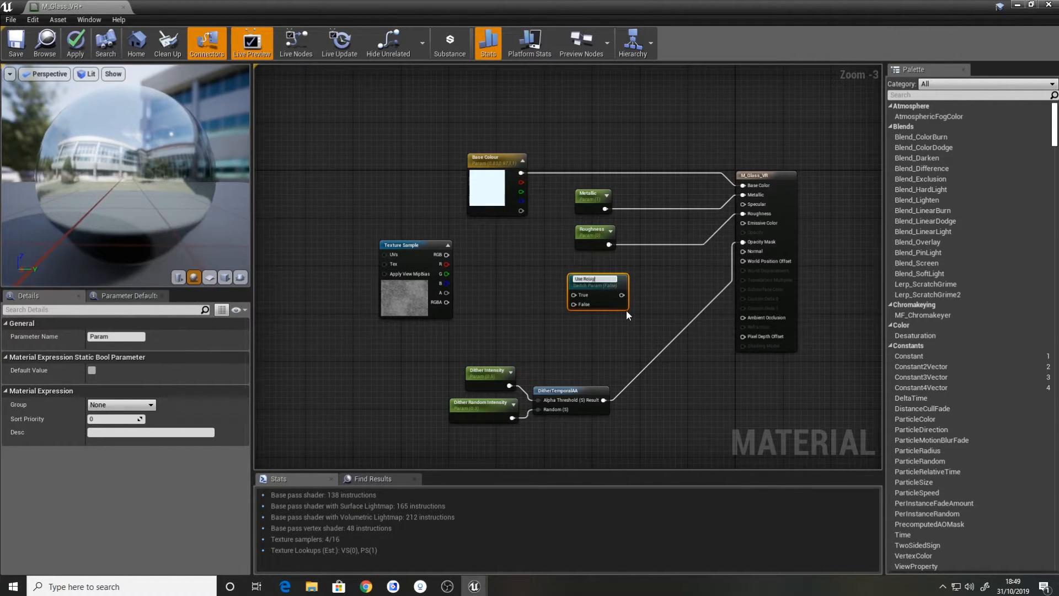
{"action": "left_click", "coordinate": [596, 280]}
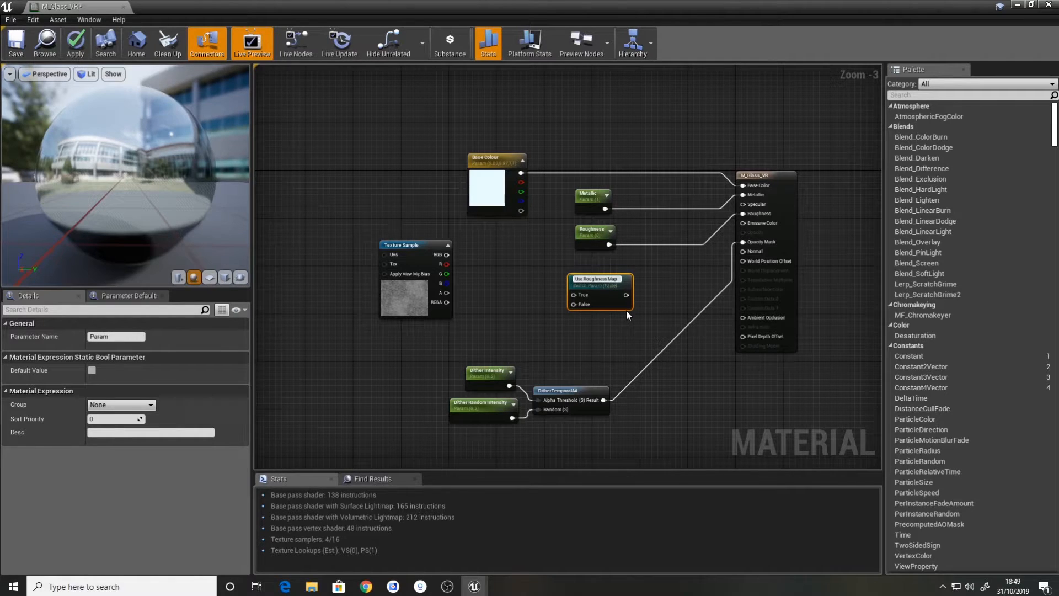
{"action": "left_click", "coordinate": [597, 278]}
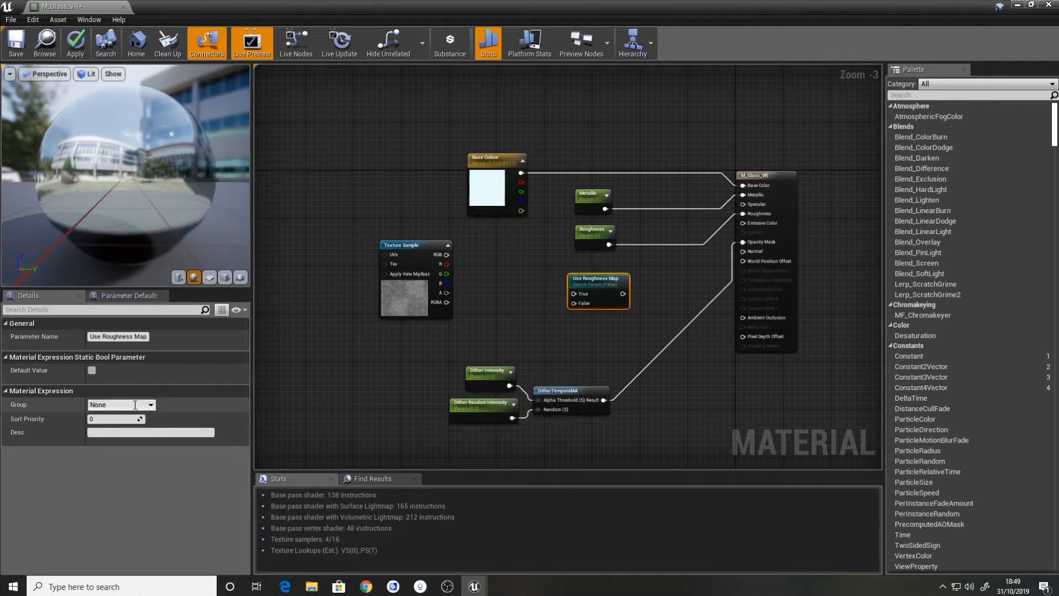
{"action": "left_click", "coordinate": [121, 404]}
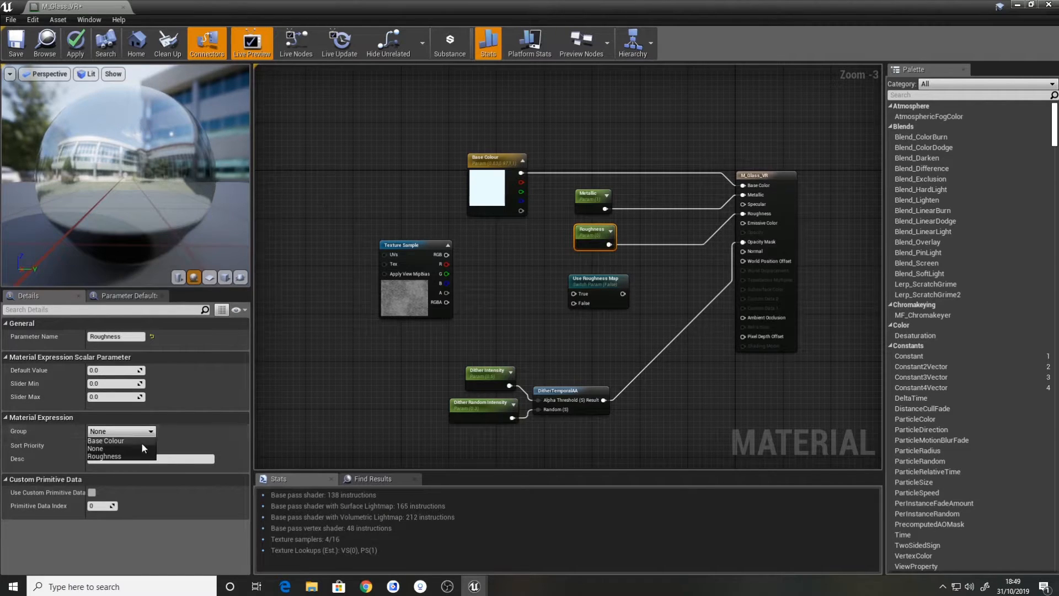
{"action": "left_click", "coordinate": [103, 457]}
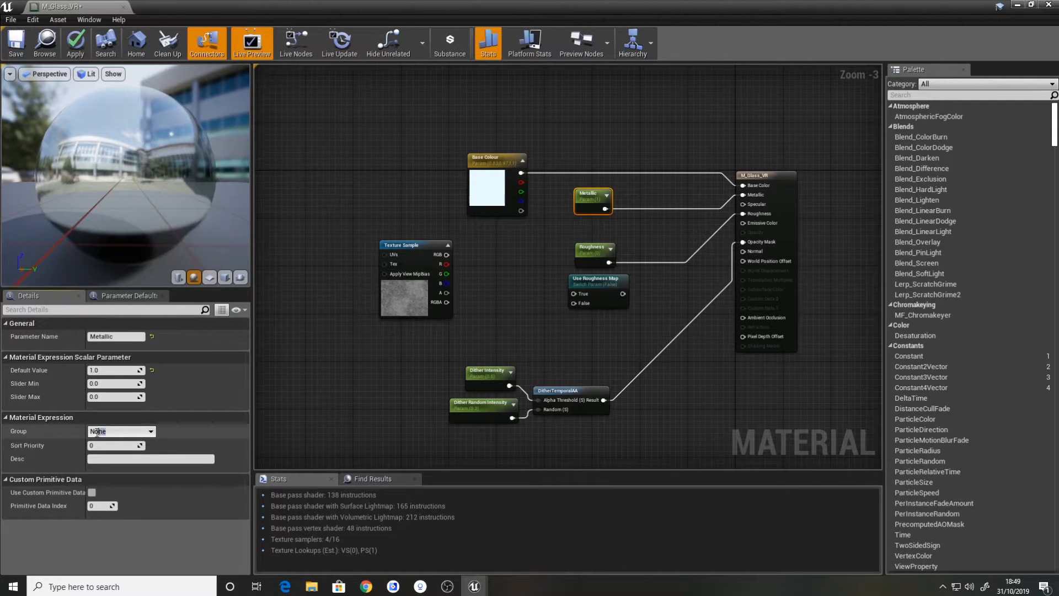
{"action": "type", "text": "Metalic"}
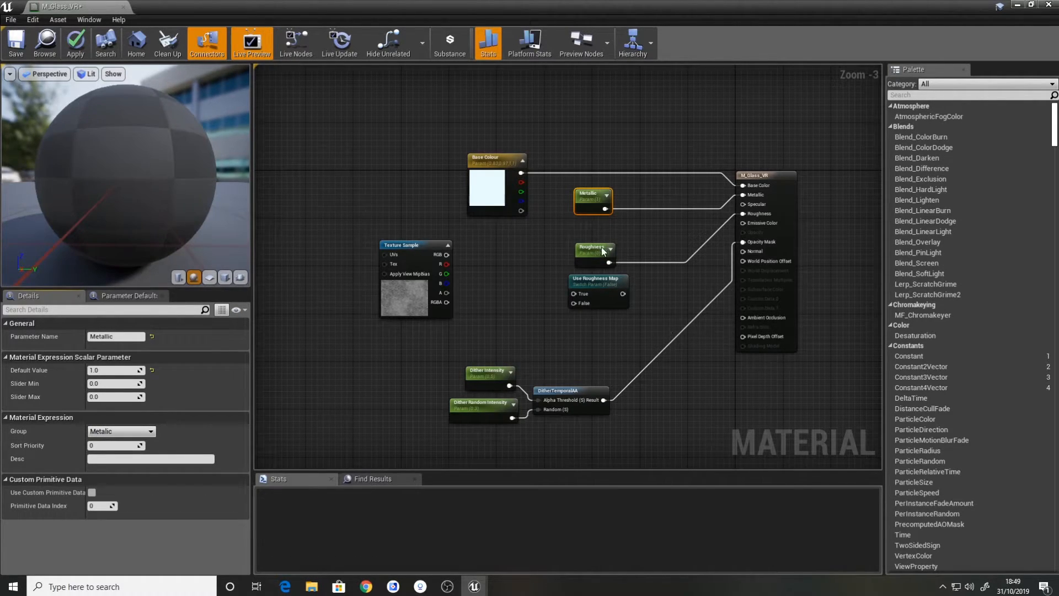
{"action": "left_click", "coordinate": [596, 278]}
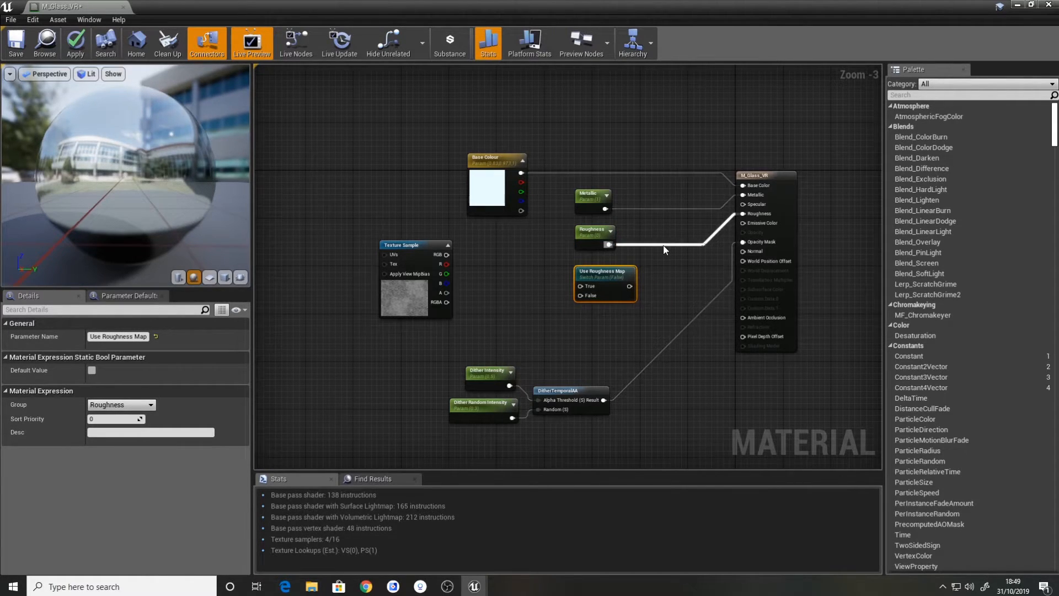
Move Roughness below the switch, add a Multiply node, and name the switch Use Roughness Map
{"action": "left_click_drag", "start_coordinate": [593, 229], "coordinate": [517, 318]}
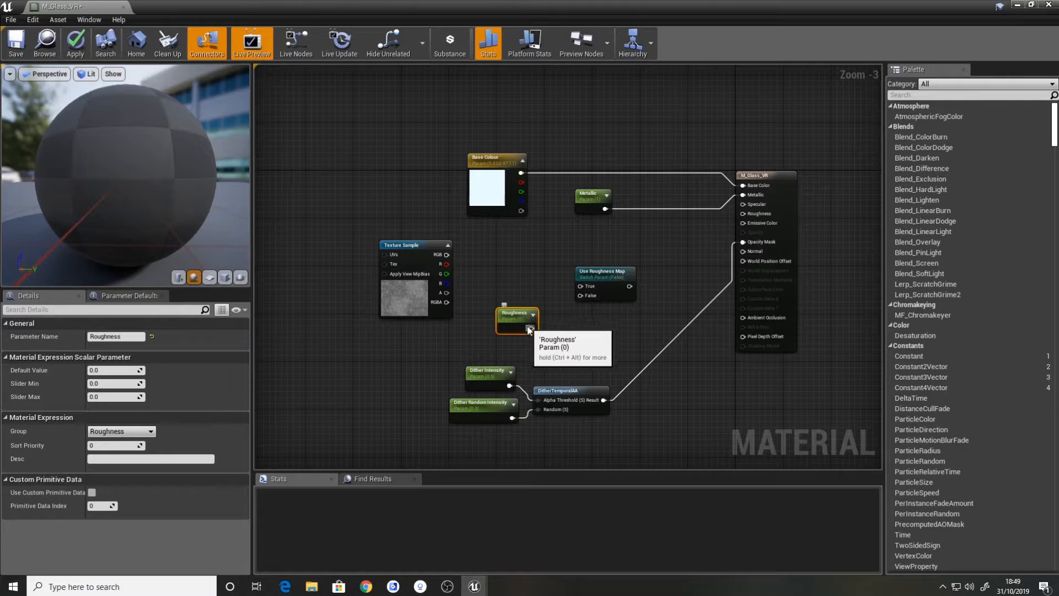
{"action": "left_click", "coordinate": [602, 275]}
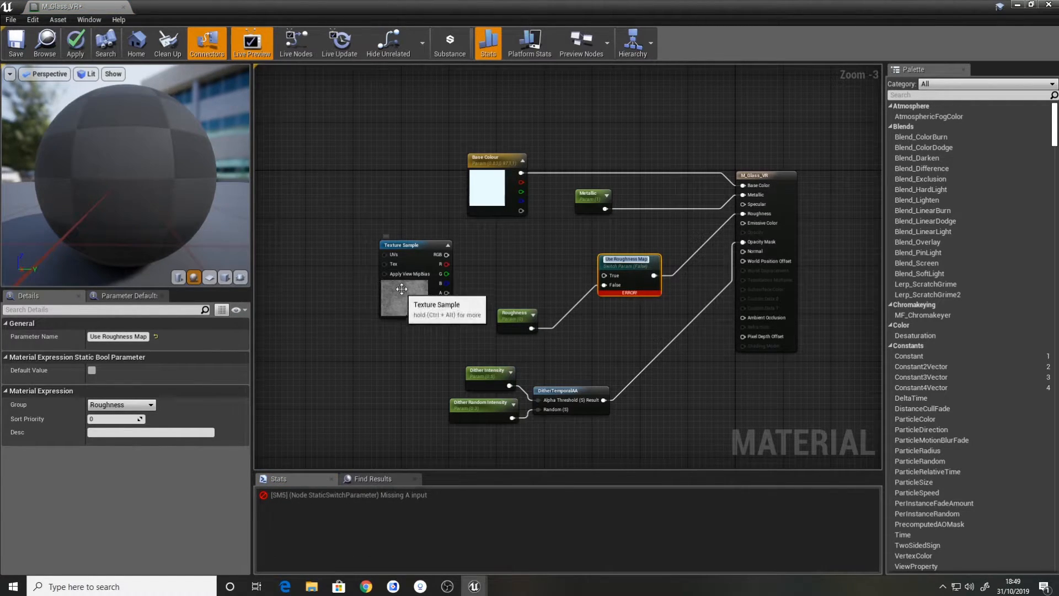
{"action": "mouse_move", "coordinate": [502, 277]}
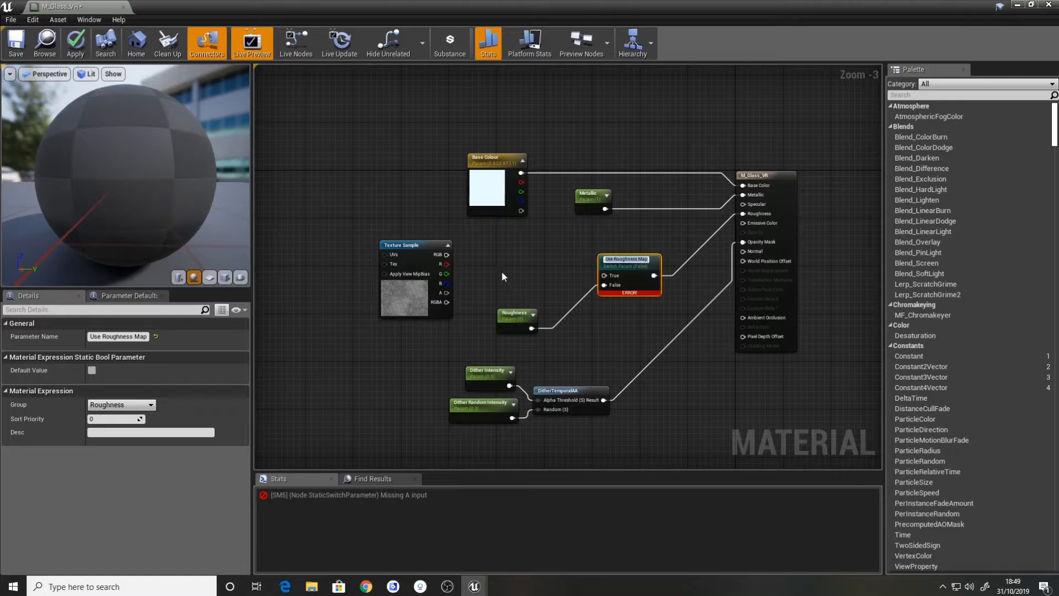
{"action": "left_click", "coordinate": [506, 271]}
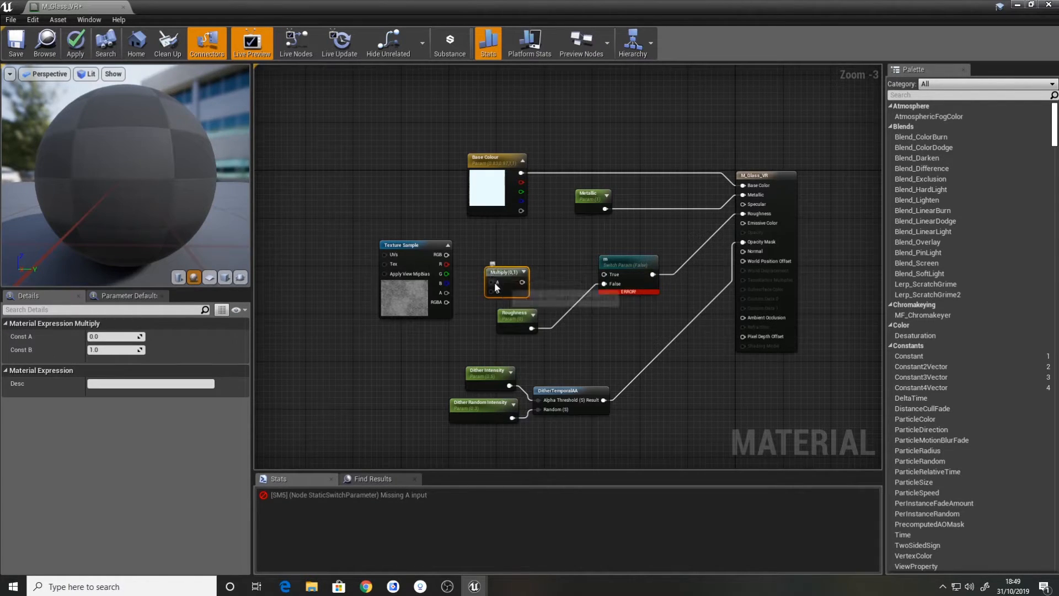
{"action": "left_click", "coordinate": [620, 260]}
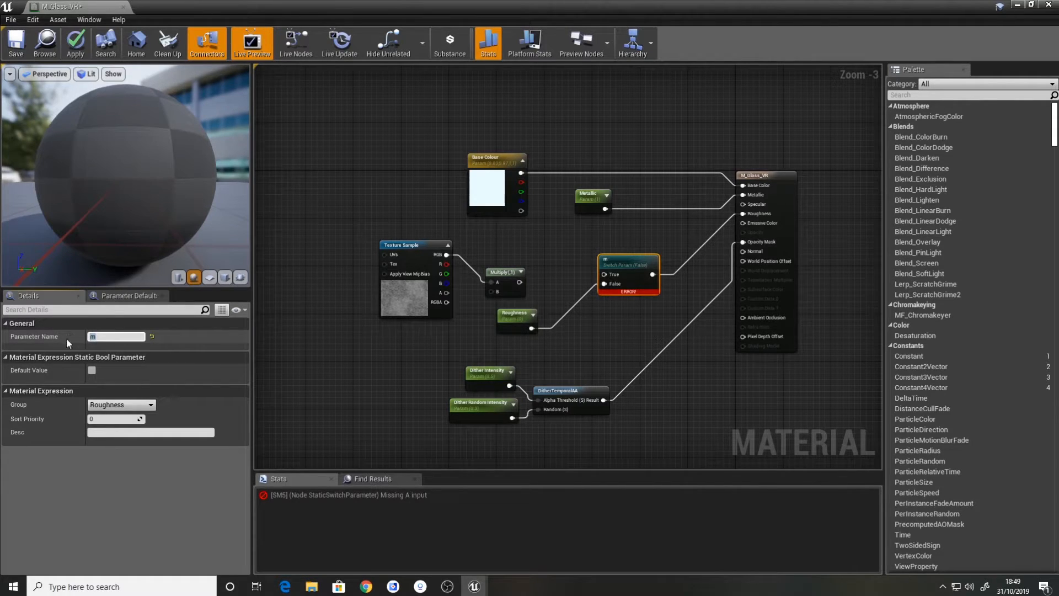
{"action": "type", "text": "Use Roughness Map"}
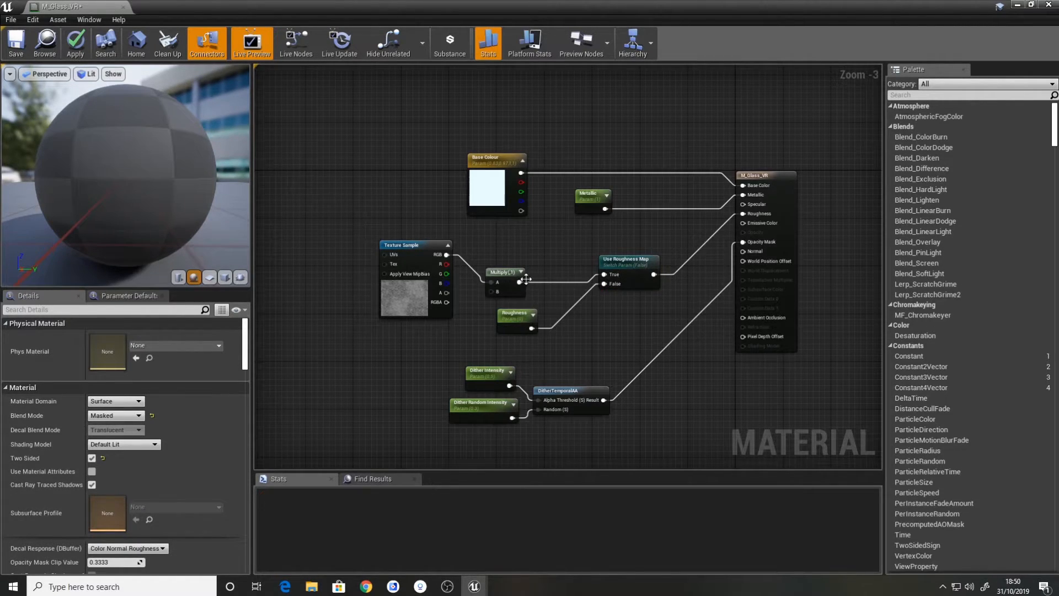
Make the texture a Roughness Texture parameter, set Roughness Map Intensity to 1.0, and apply
{"action": "right_click", "coordinate": [406, 253]}
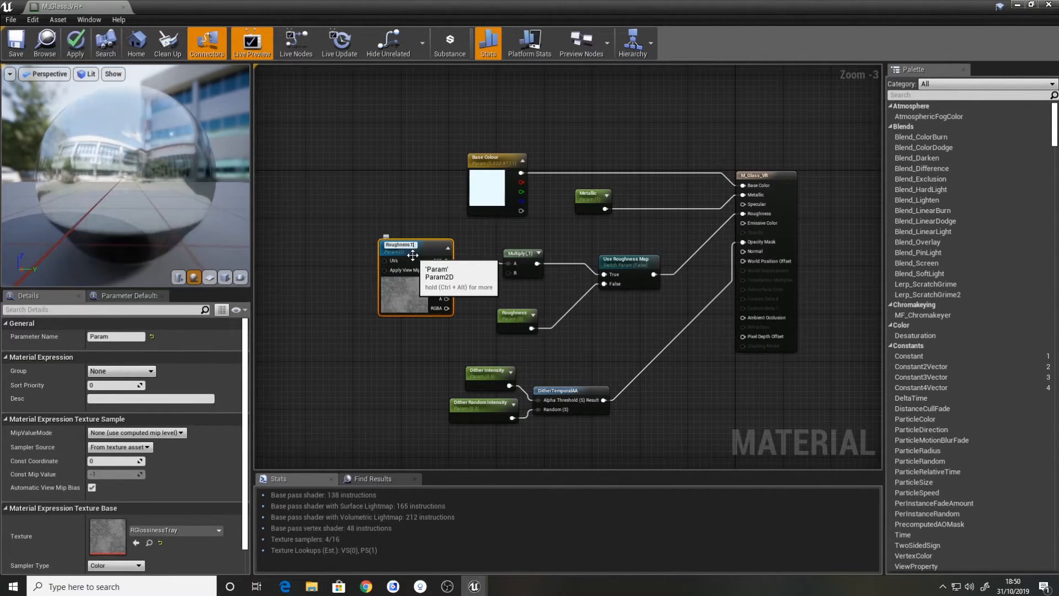
{"action": "type", "text": "Roughness Texture"}
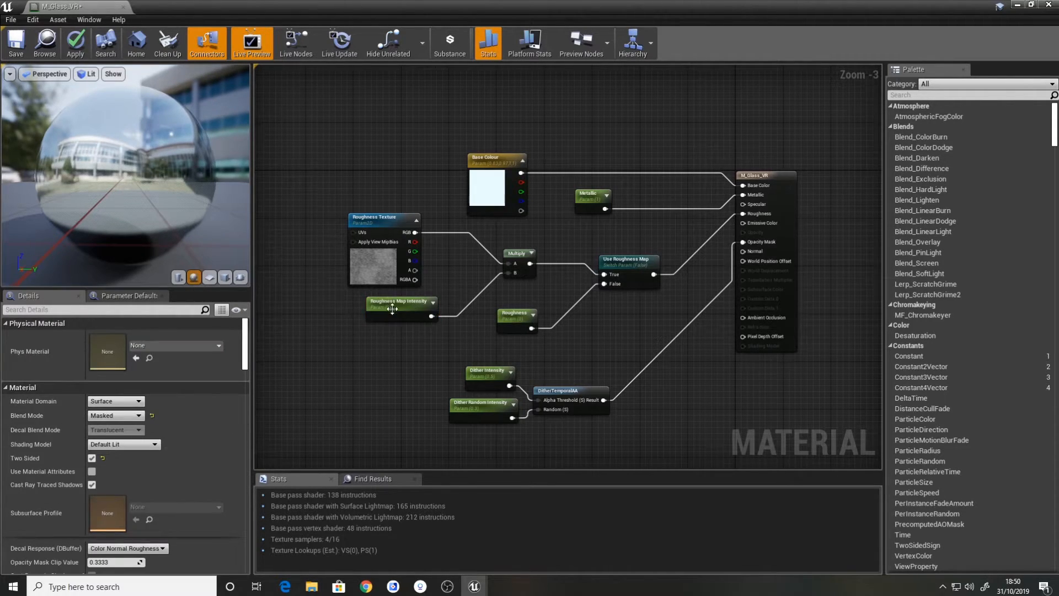
{"action": "left_click", "coordinate": [401, 309]}
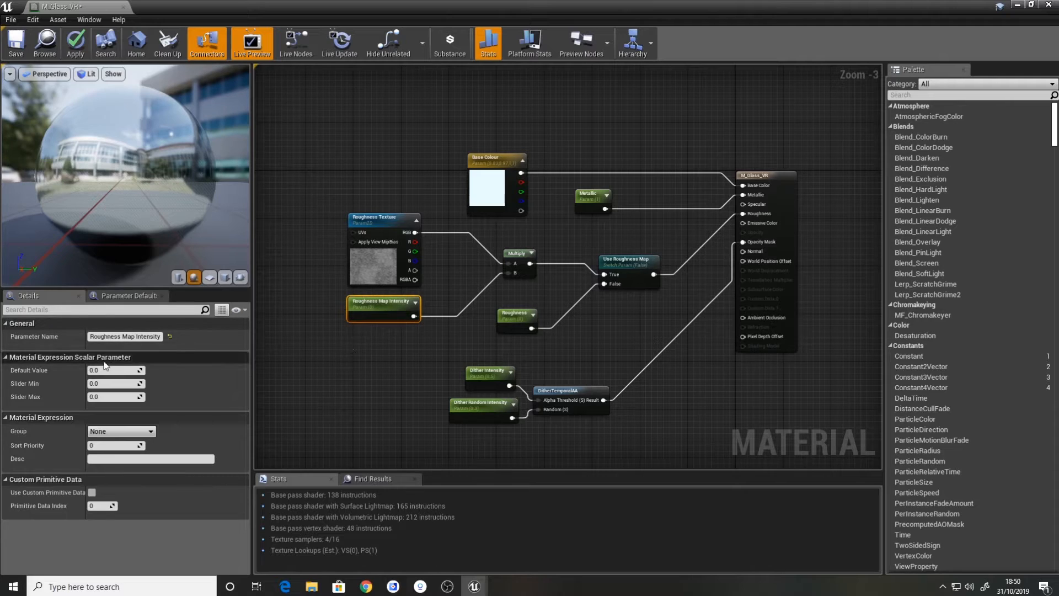
{"action": "type", "text": "1.0"}
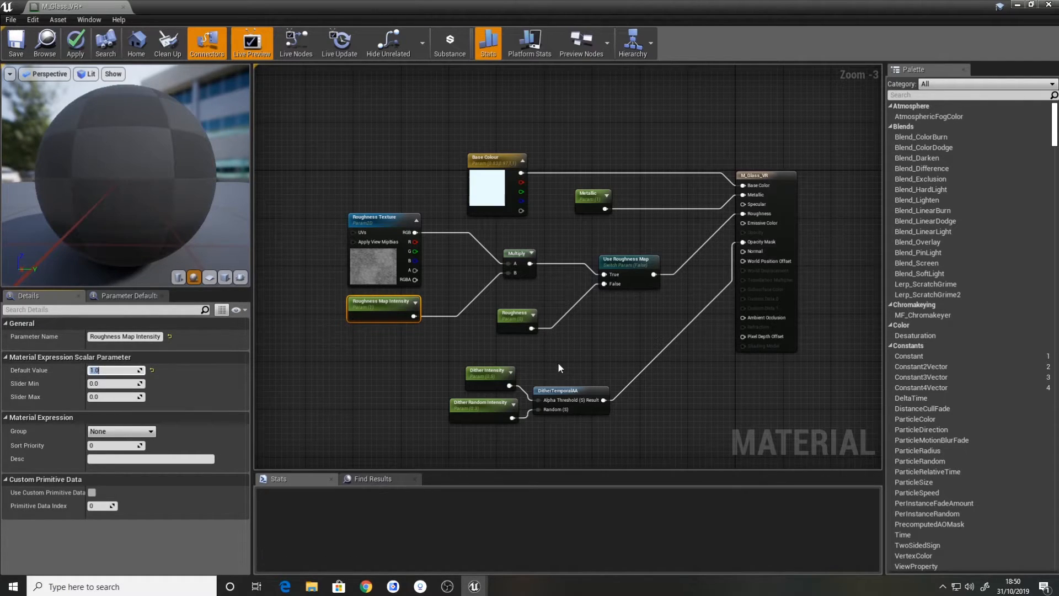
{"action": "left_click", "coordinate": [517, 312]}
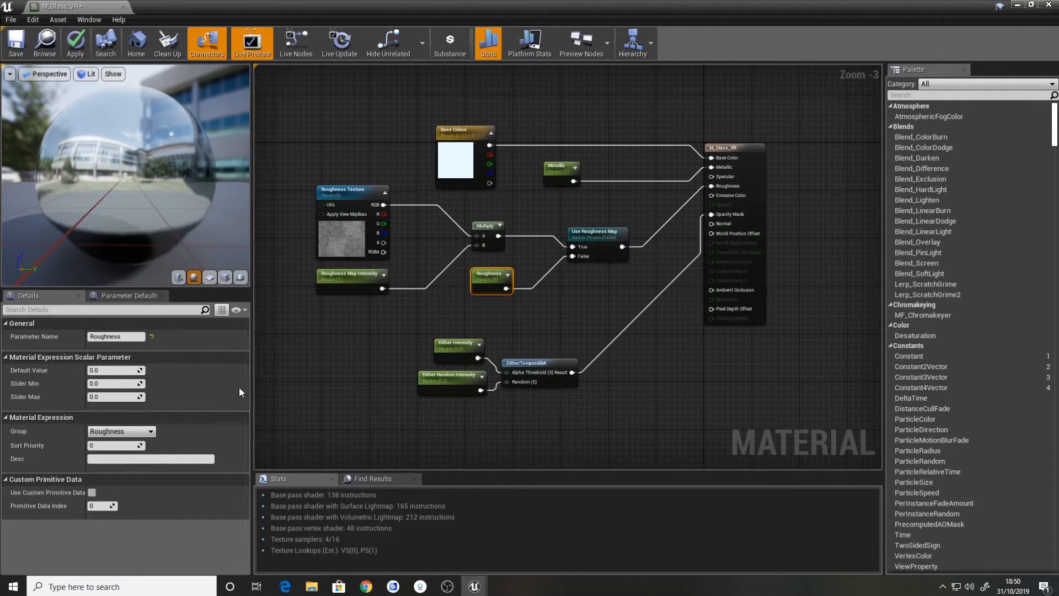
{"action": "mouse_move", "coordinate": [343, 242]}
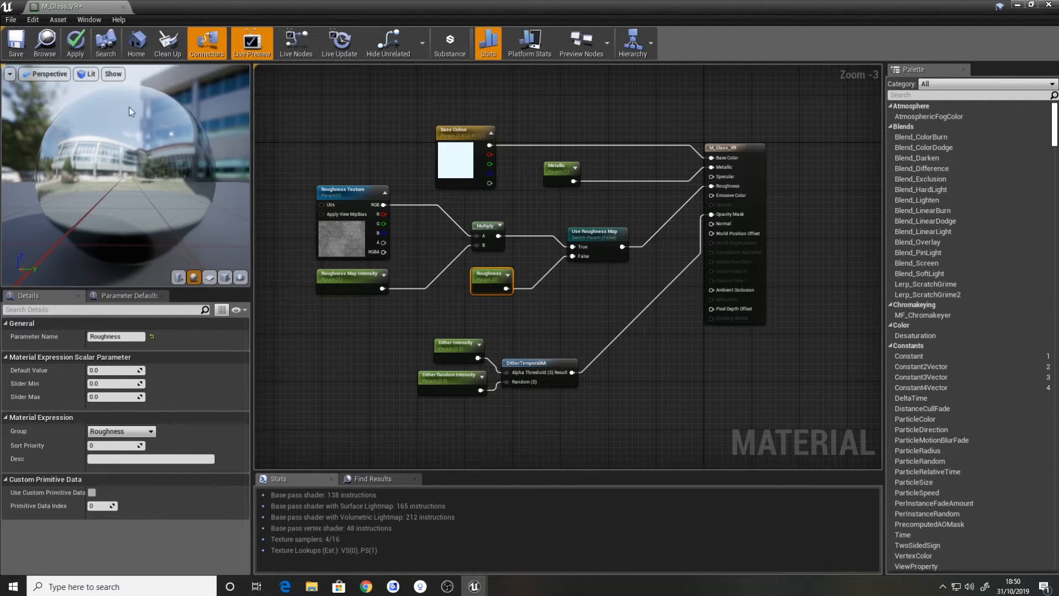
{"action": "left_click", "coordinate": [75, 42]}
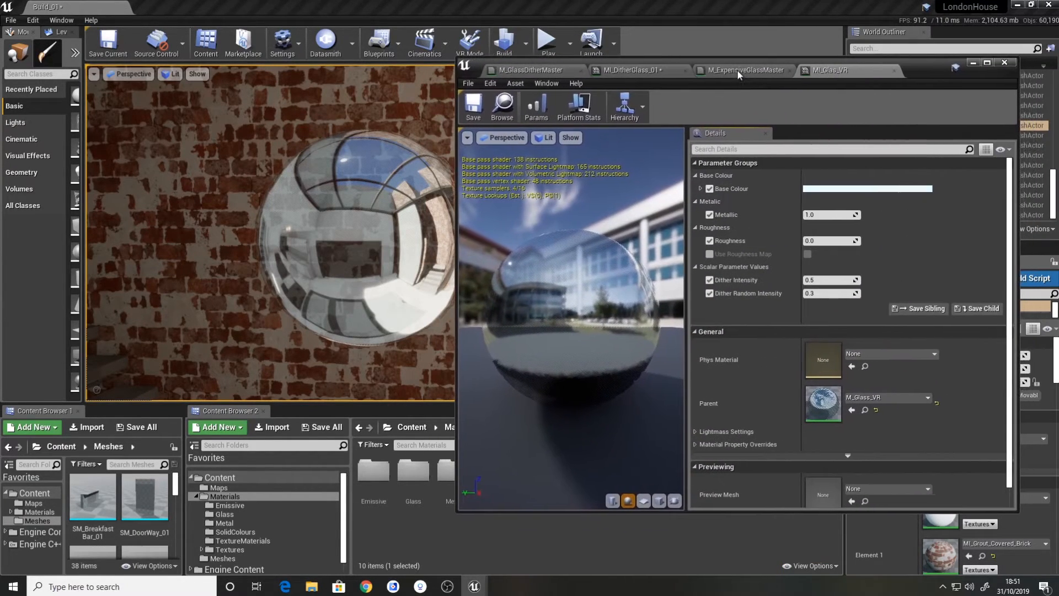
On MI_Glas_VR, override and enable Use Roughness Map, and override Roughness Texture
{"action": "left_click", "coordinate": [579, 69]}
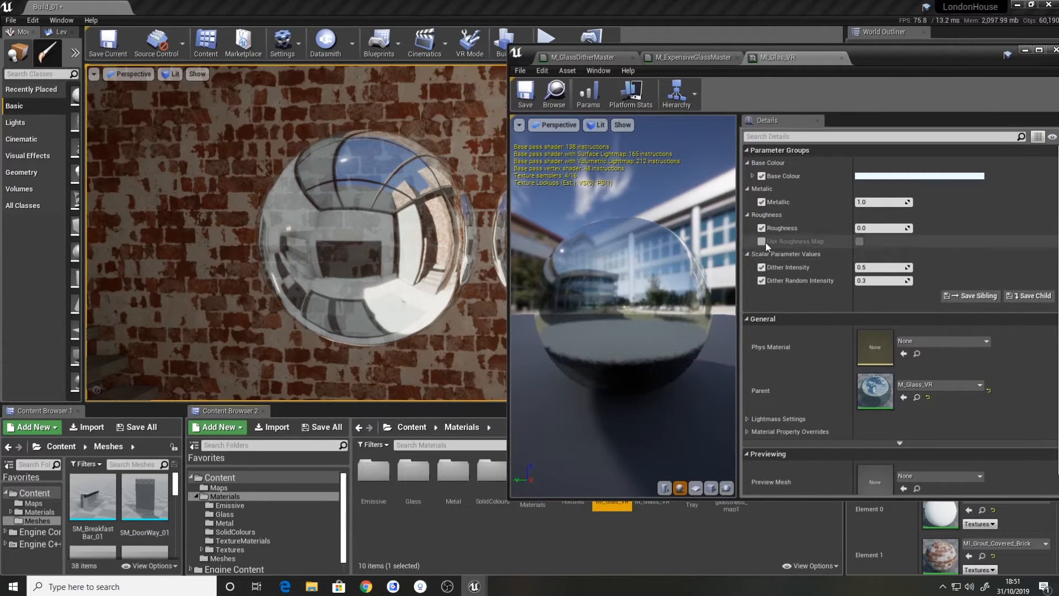
{"action": "left_click", "coordinate": [762, 242]}
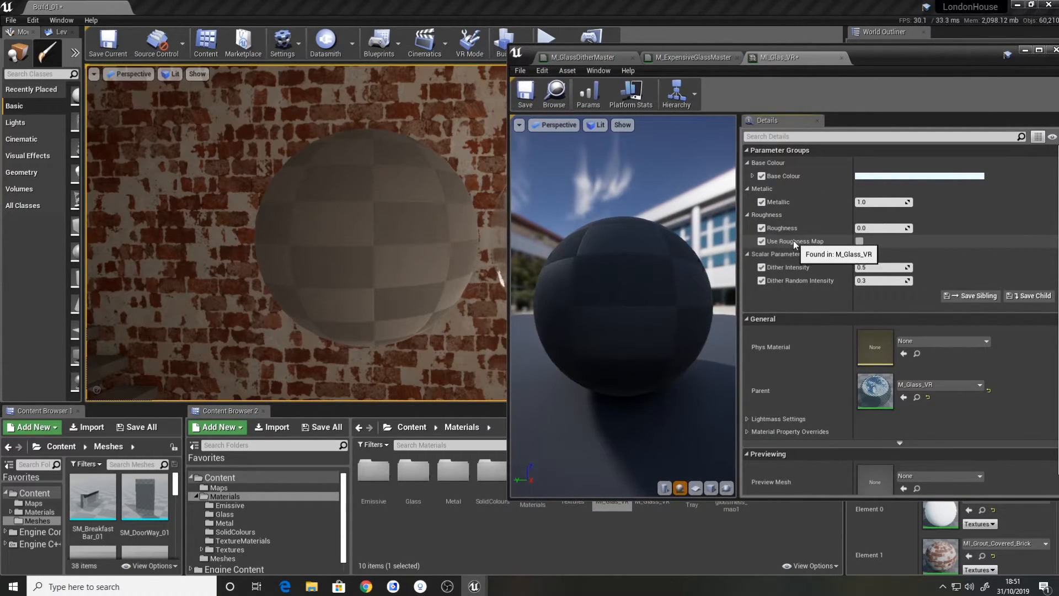
{"action": "left_click", "coordinate": [860, 241]}
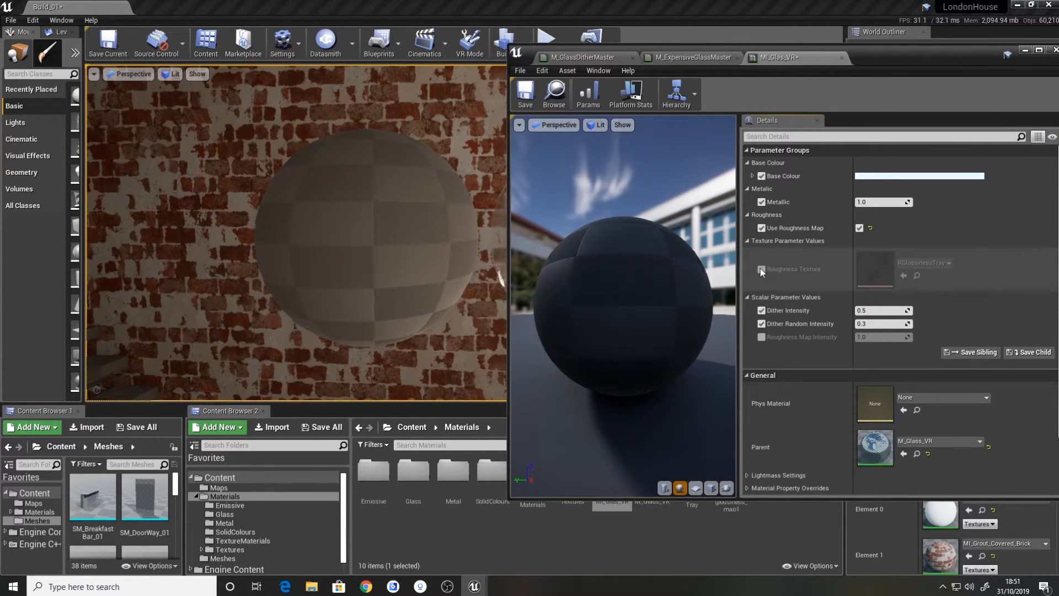
{"action": "left_click", "coordinate": [763, 269]}
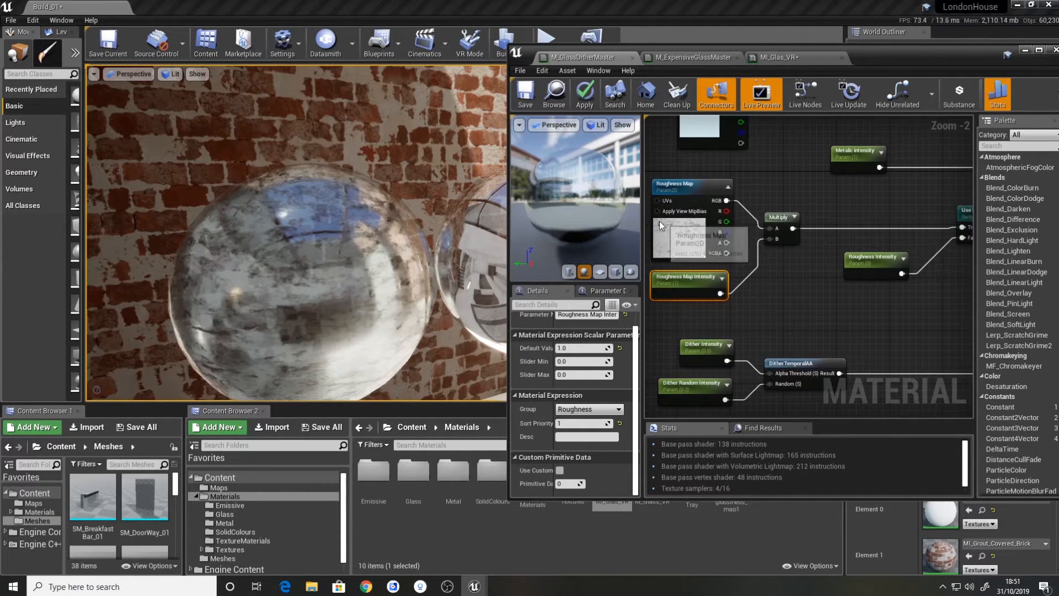
Review the Use Roughness Map switch node in M_Glass_VR and apply the master material changes
{"action": "left_click", "coordinate": [876, 259]}
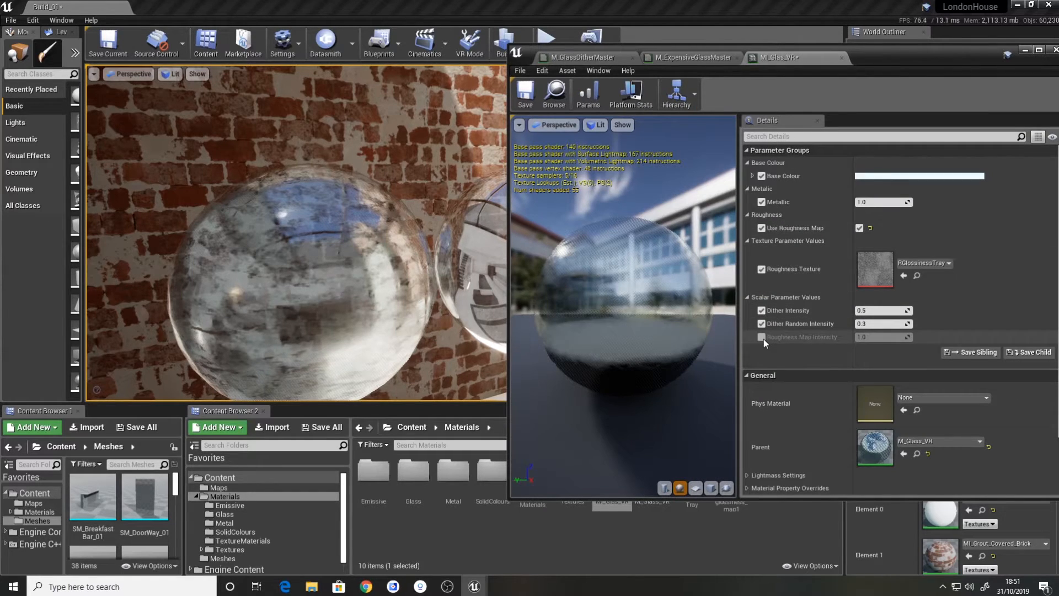
{"action": "left_click", "coordinate": [689, 57]}
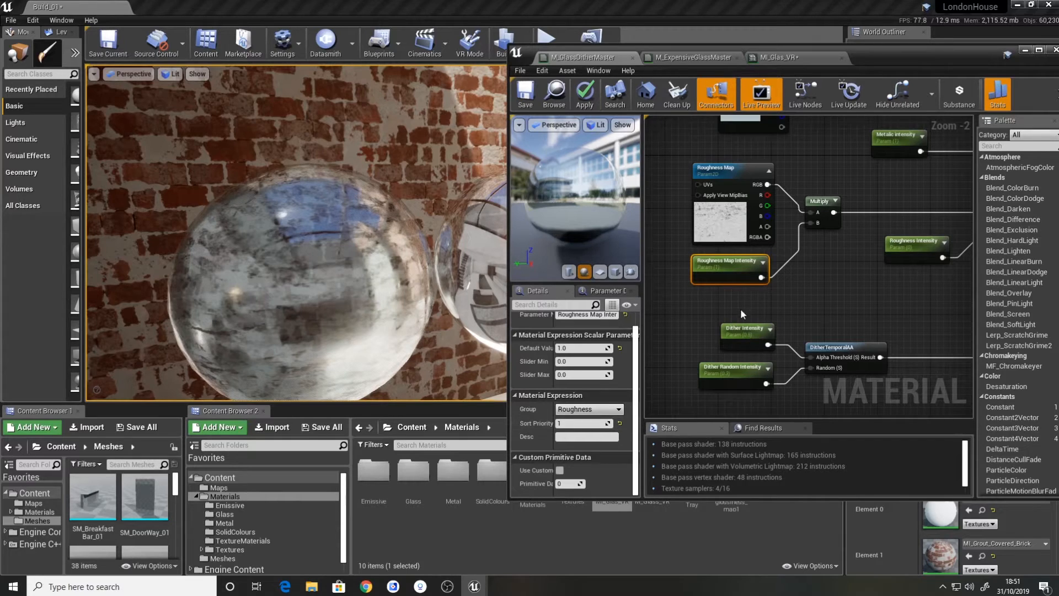
{"action": "left_click", "coordinate": [732, 168]}
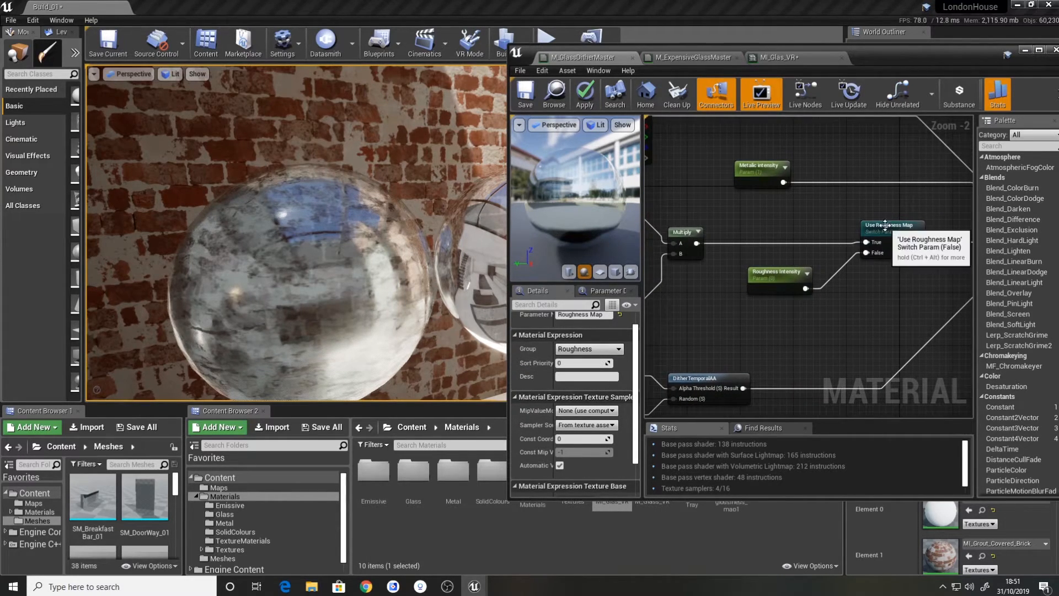
{"action": "left_click", "coordinate": [891, 225]}
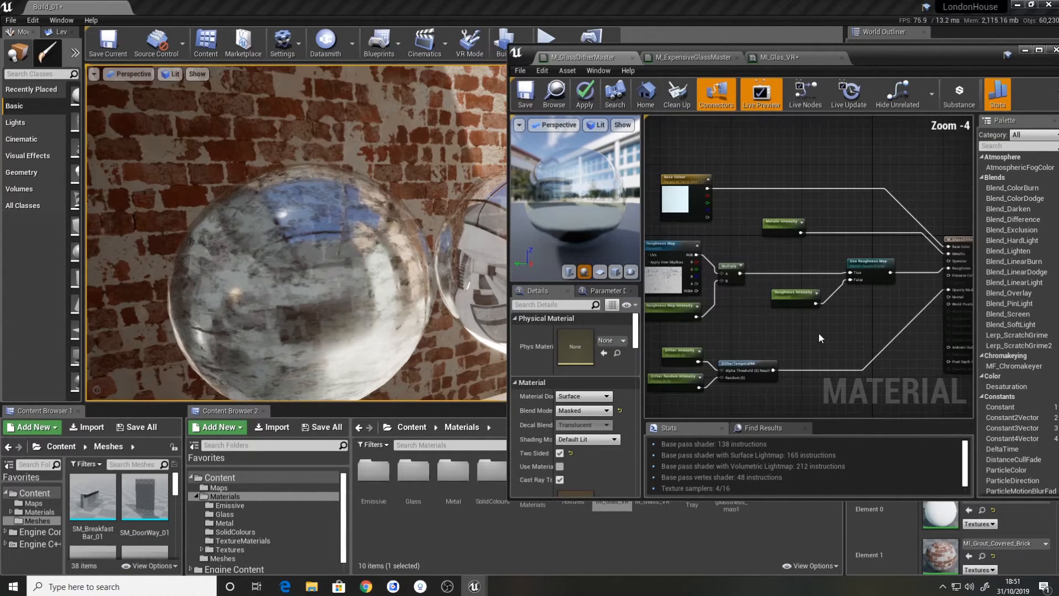
{"action": "left_click", "coordinate": [583, 93]}
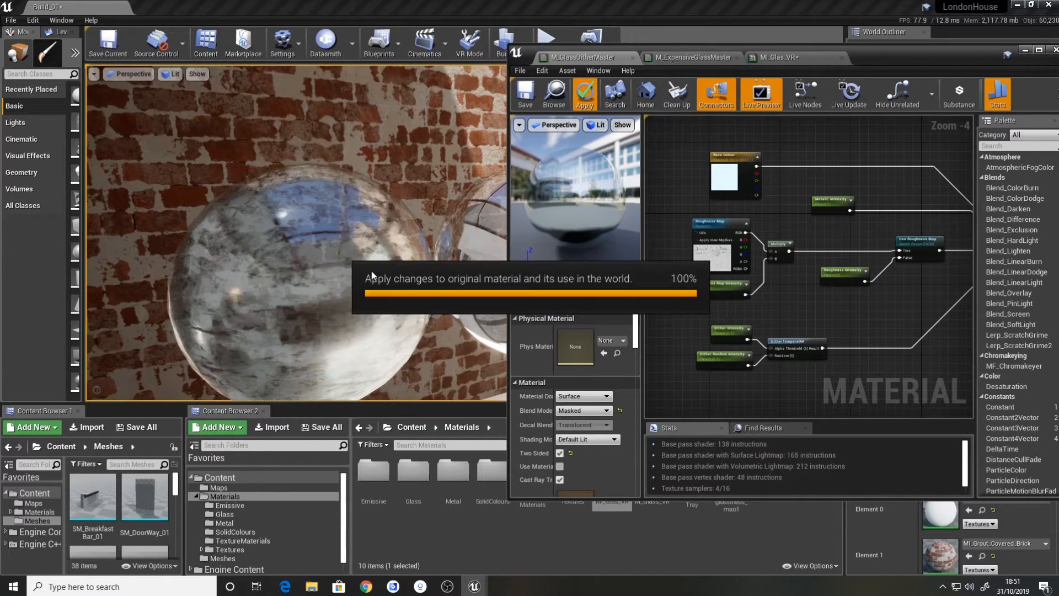
{"action": "left_click", "coordinate": [584, 94]}
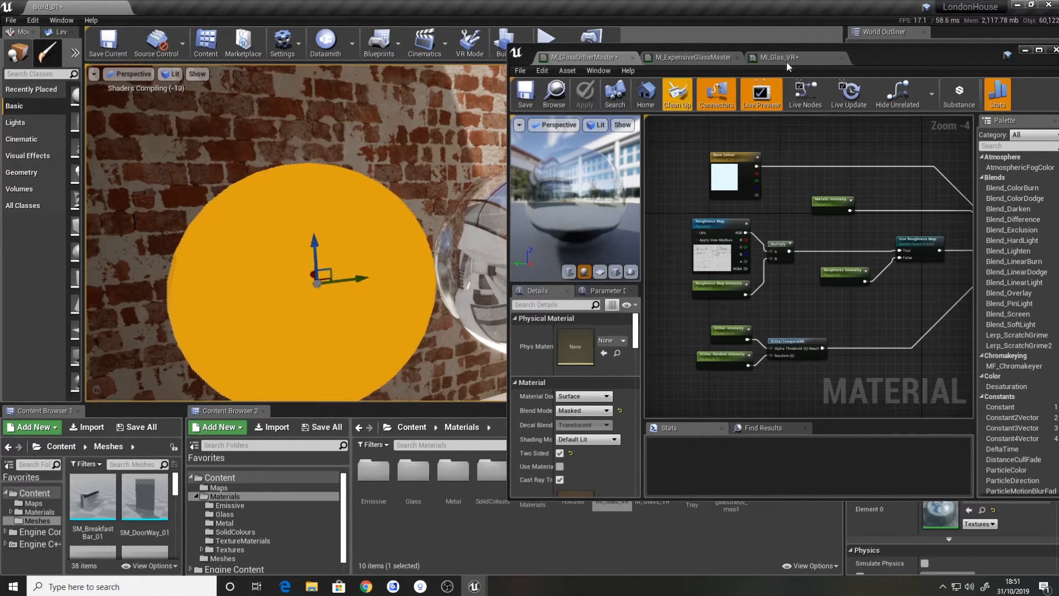
{"action": "left_click", "coordinate": [777, 58]}
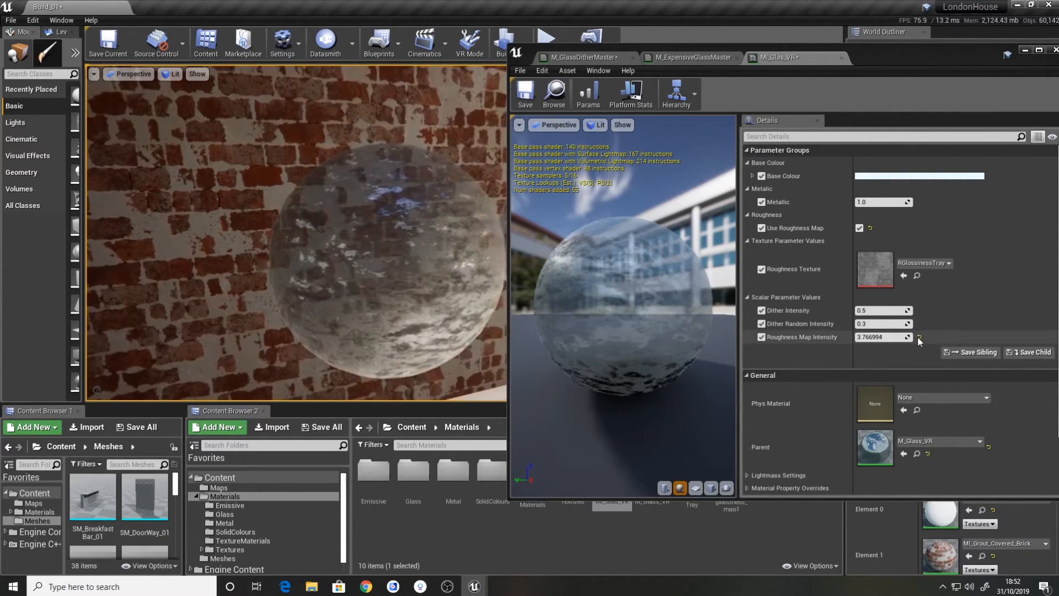
Reset the roughness map parameters to defaults and close the MI_Glas_VR editor
{"action": "left_click", "coordinate": [918, 338]}
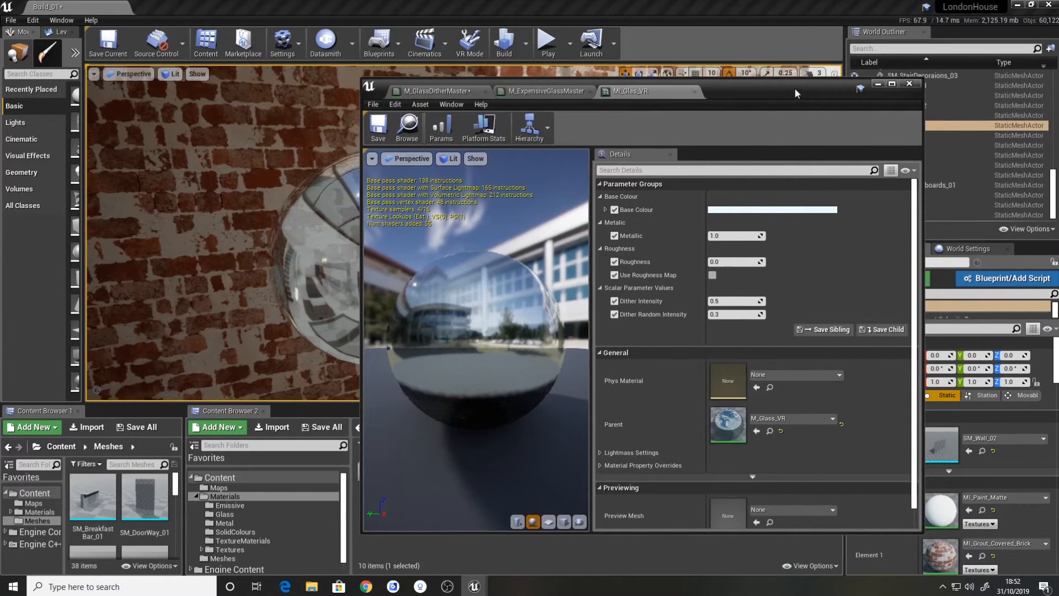
{"action": "left_click", "coordinate": [909, 84]}
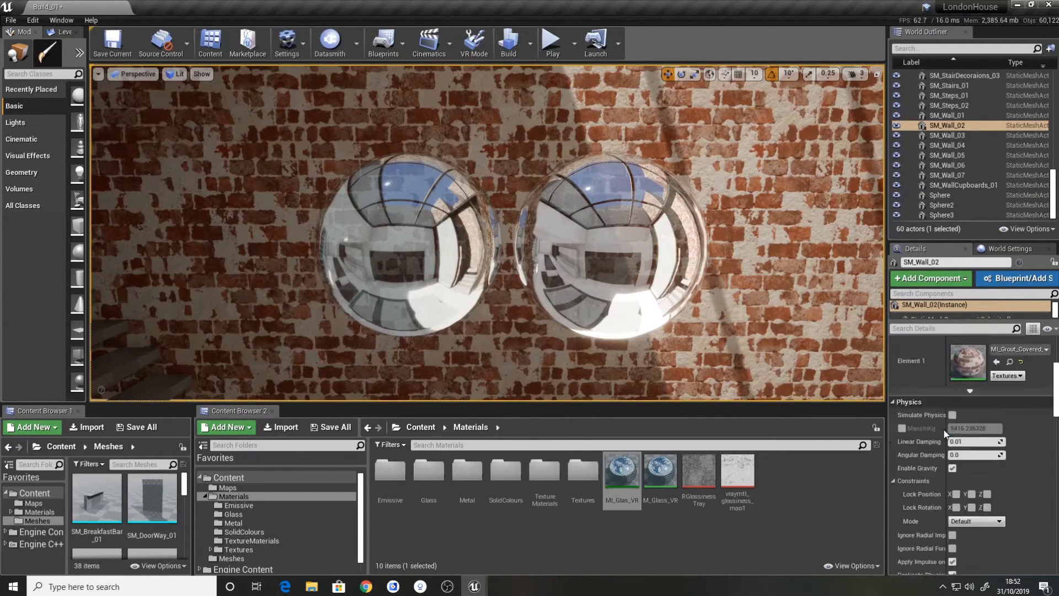
Select BoxReflectionCapture and enter 1 as its Brightness
{"action": "scroll", "scroll_direction": "down", "scroll_amount": 3}
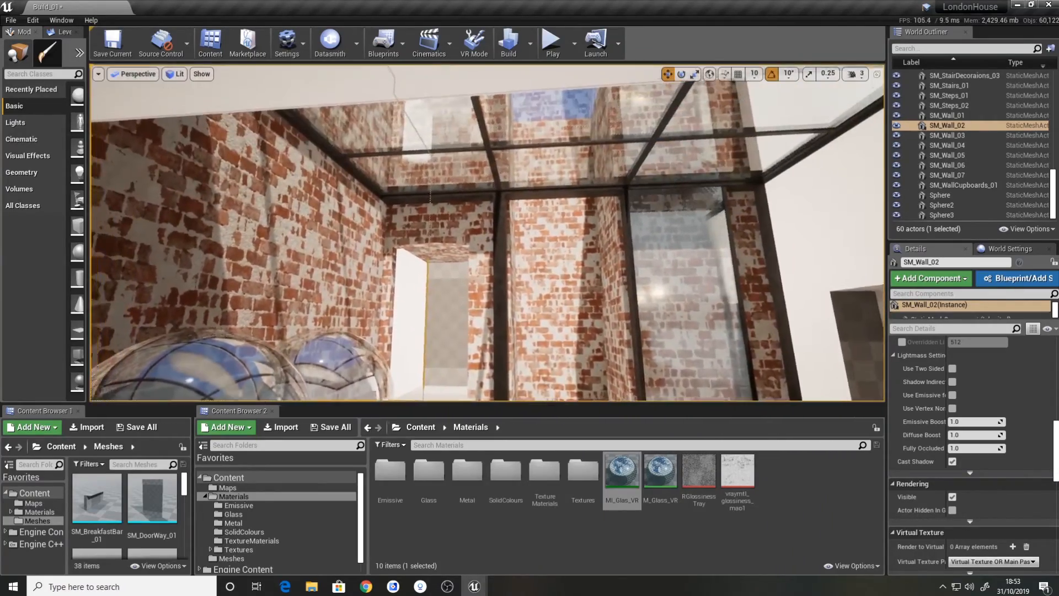
{"action": "left_click", "coordinate": [939, 194]}
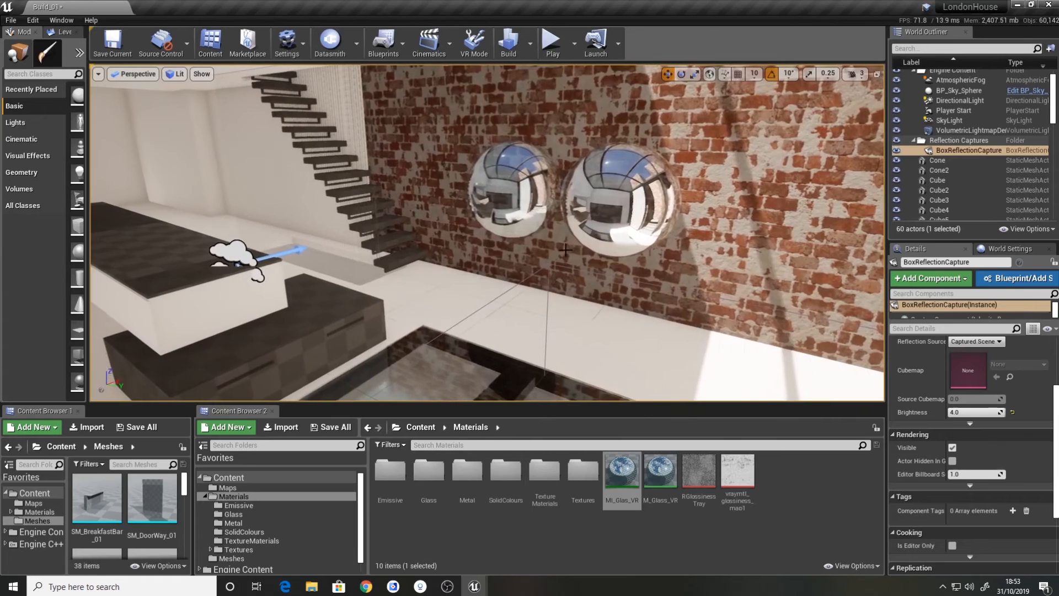
{"action": "type", "text": "1"}
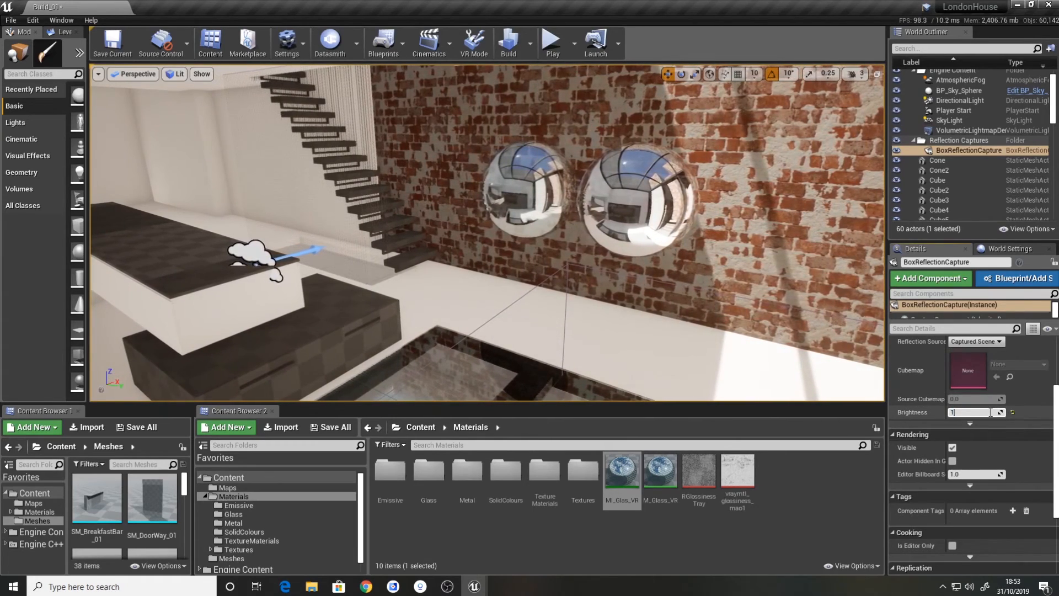